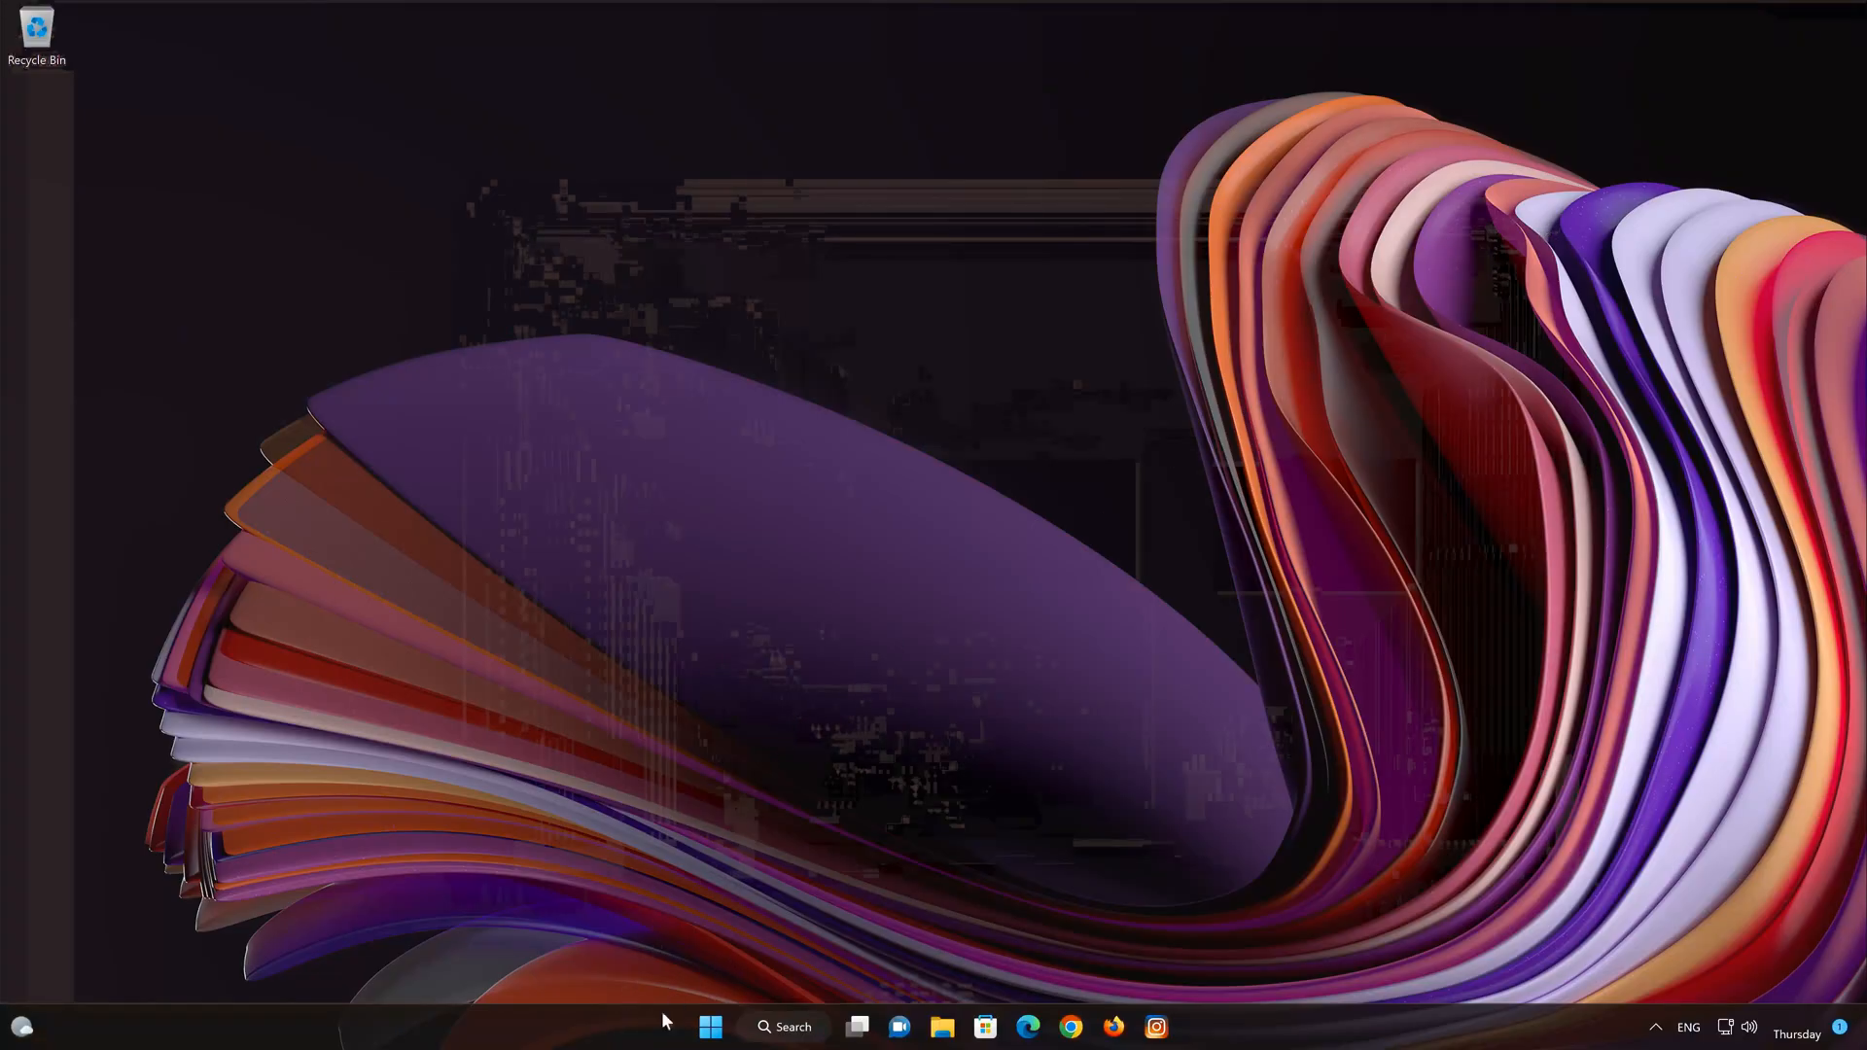
Step: Launch Settings from the Start menu and go to the Apps section
left_click(710, 1027)
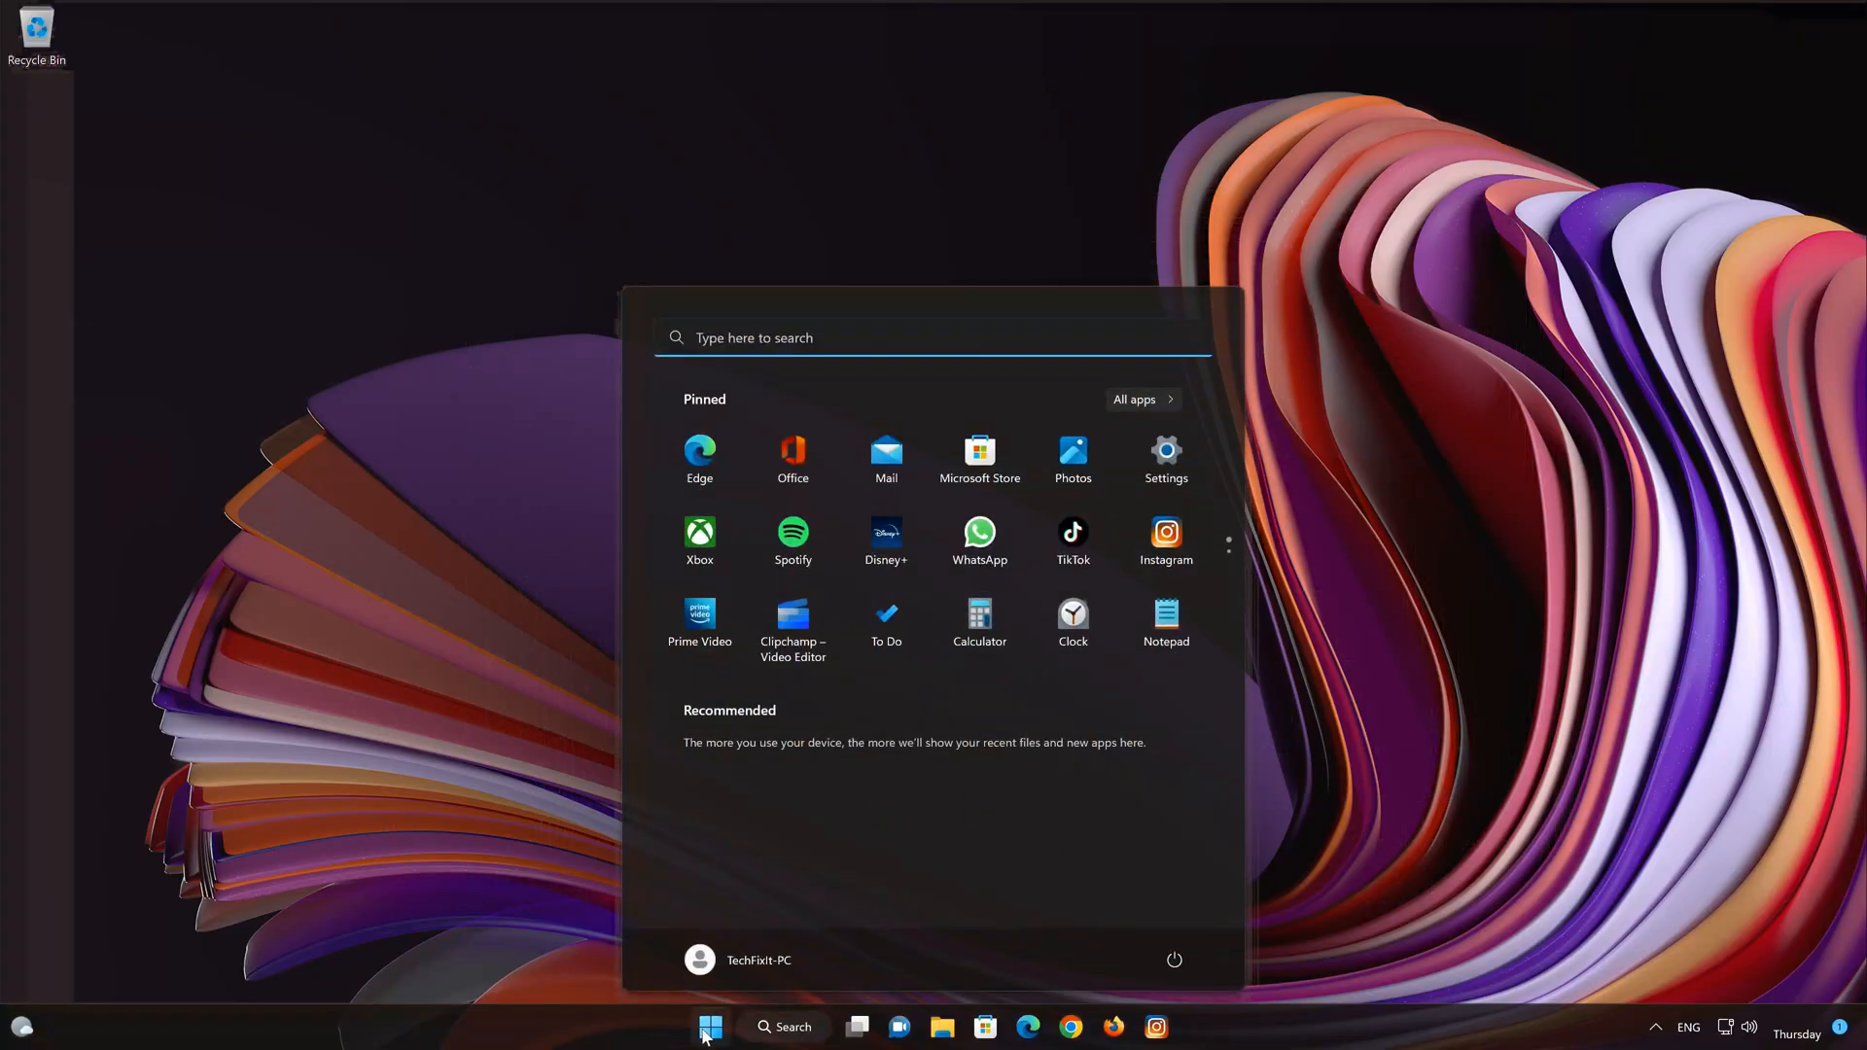
mouse_move(1165, 459)
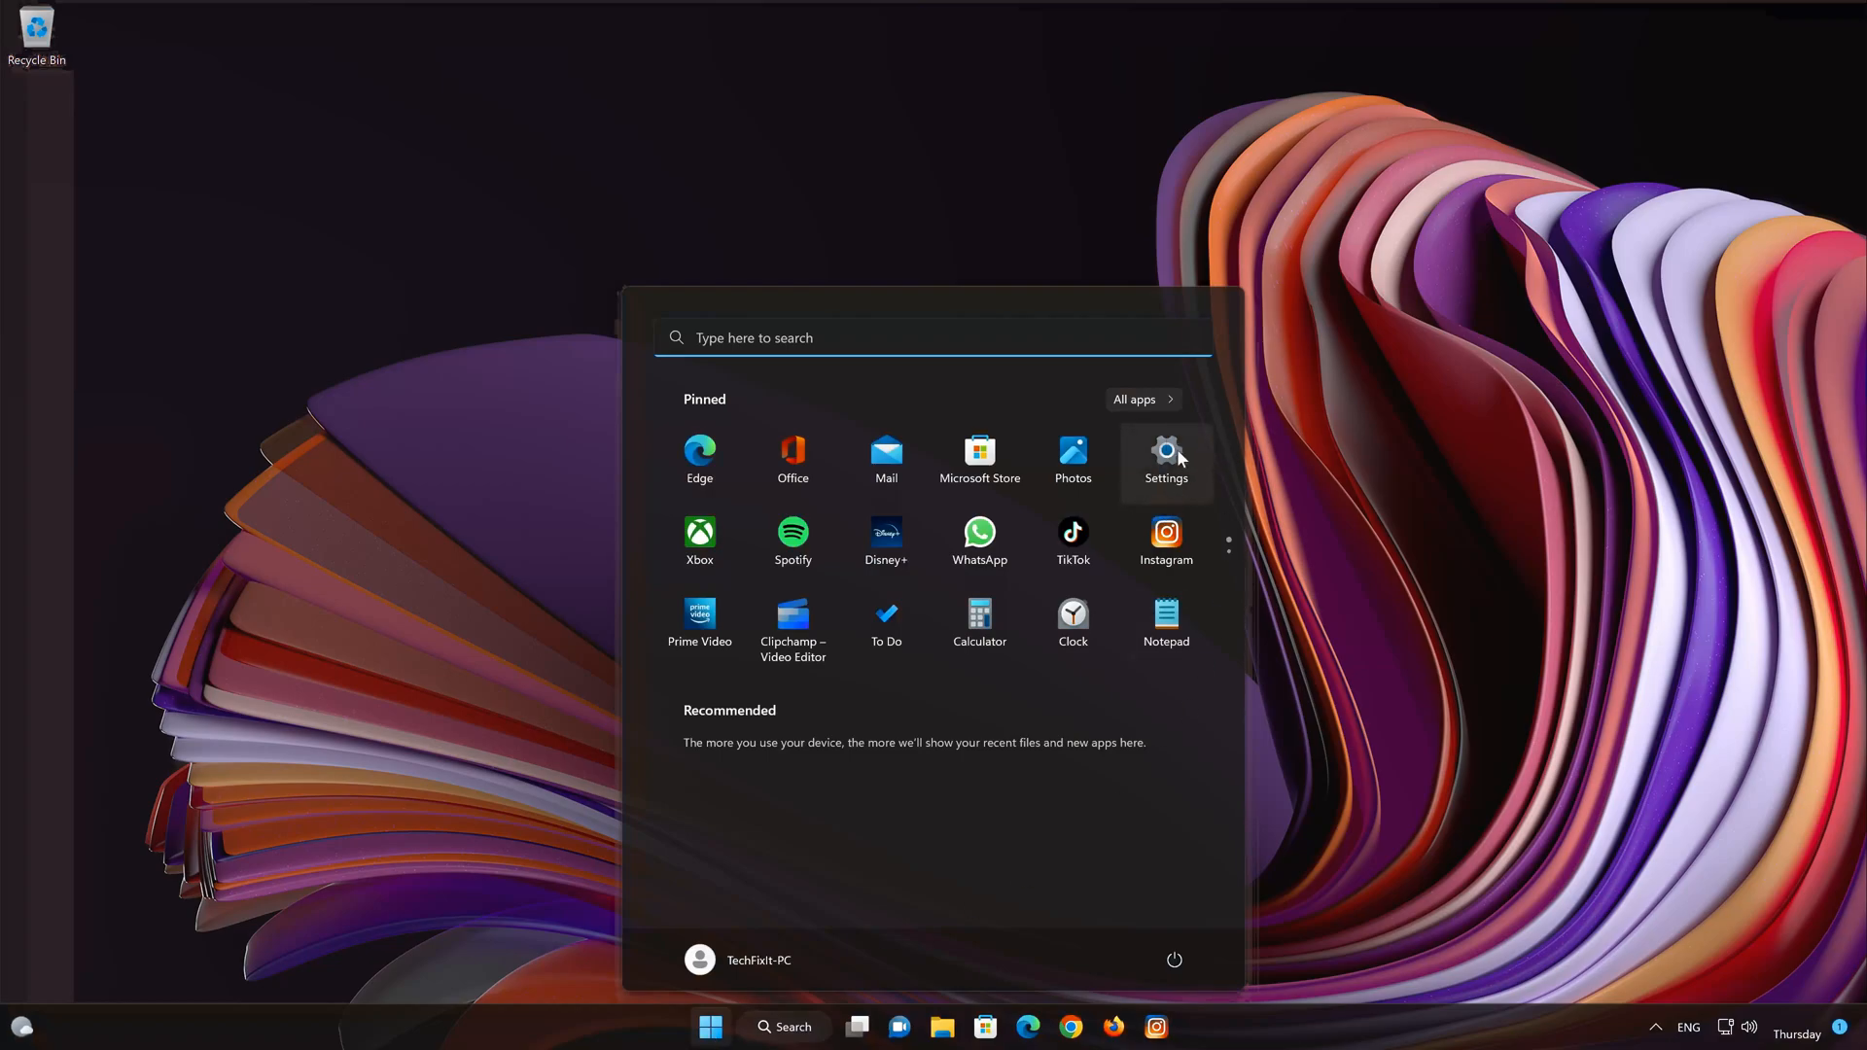
left_click(1165, 459)
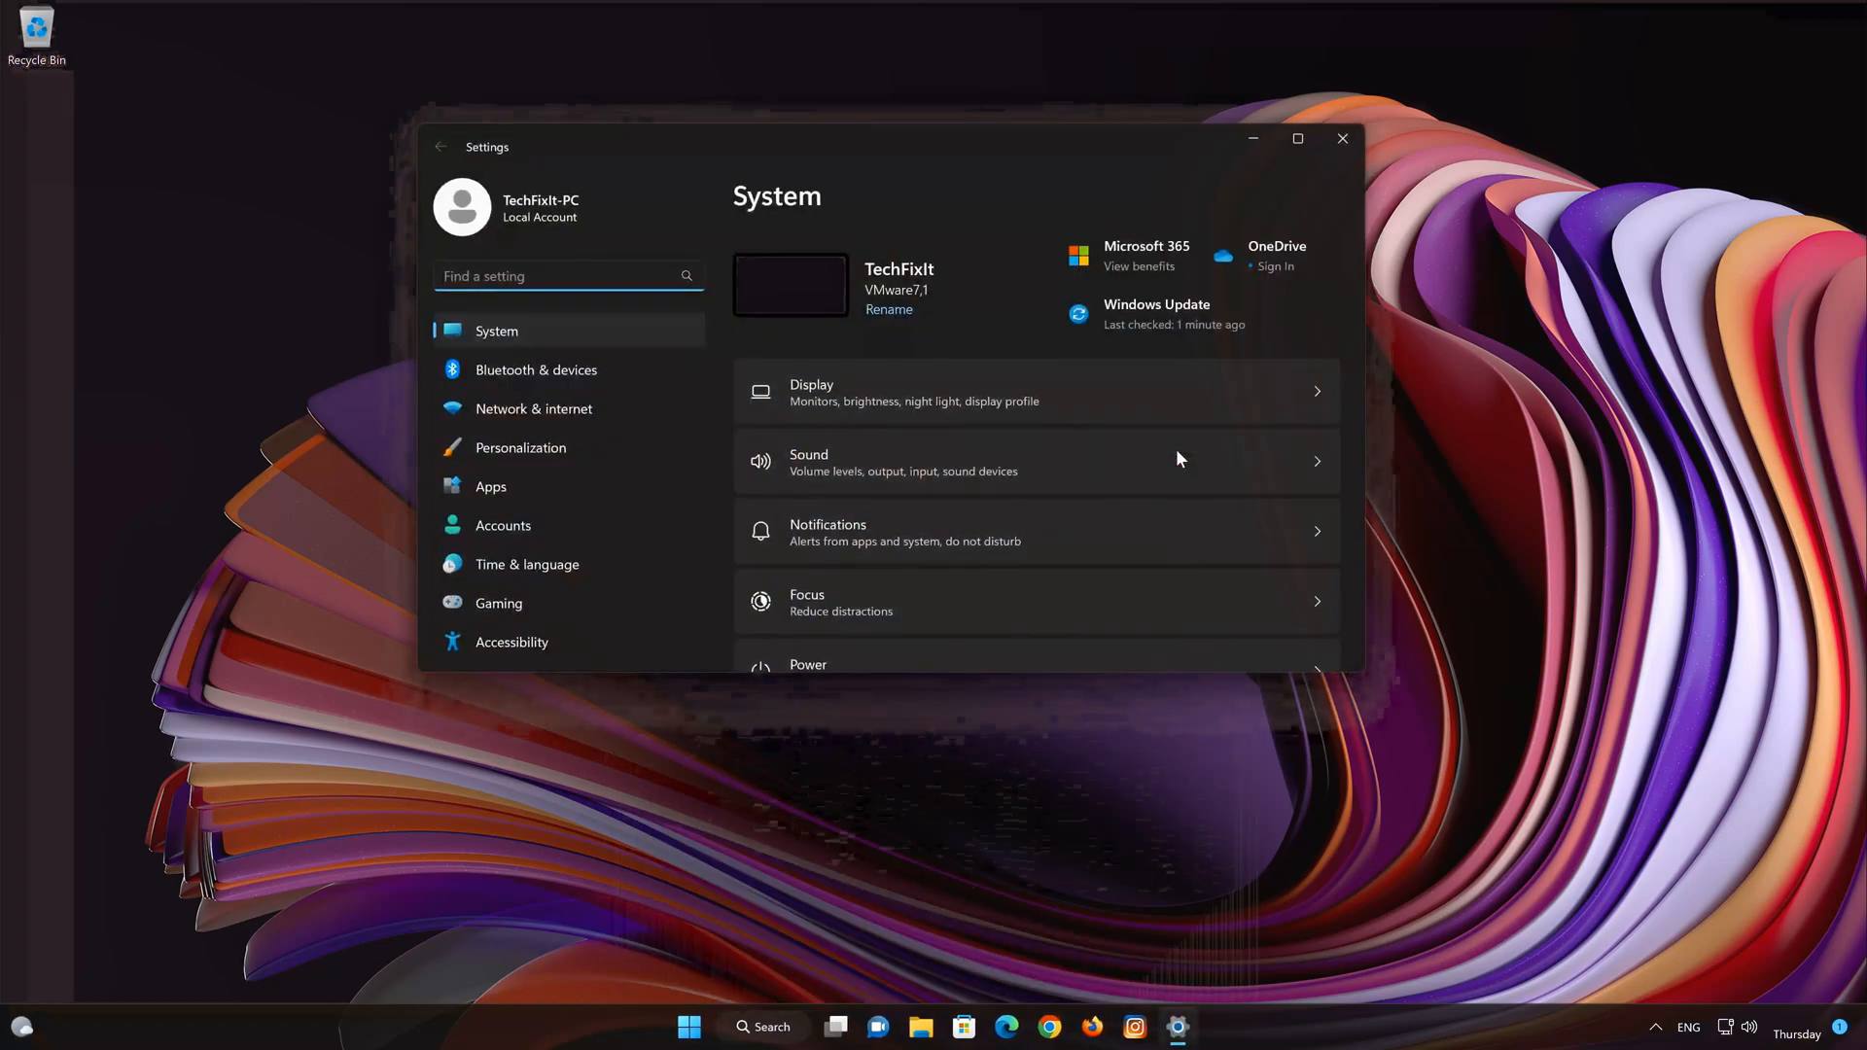
mouse_move(595, 492)
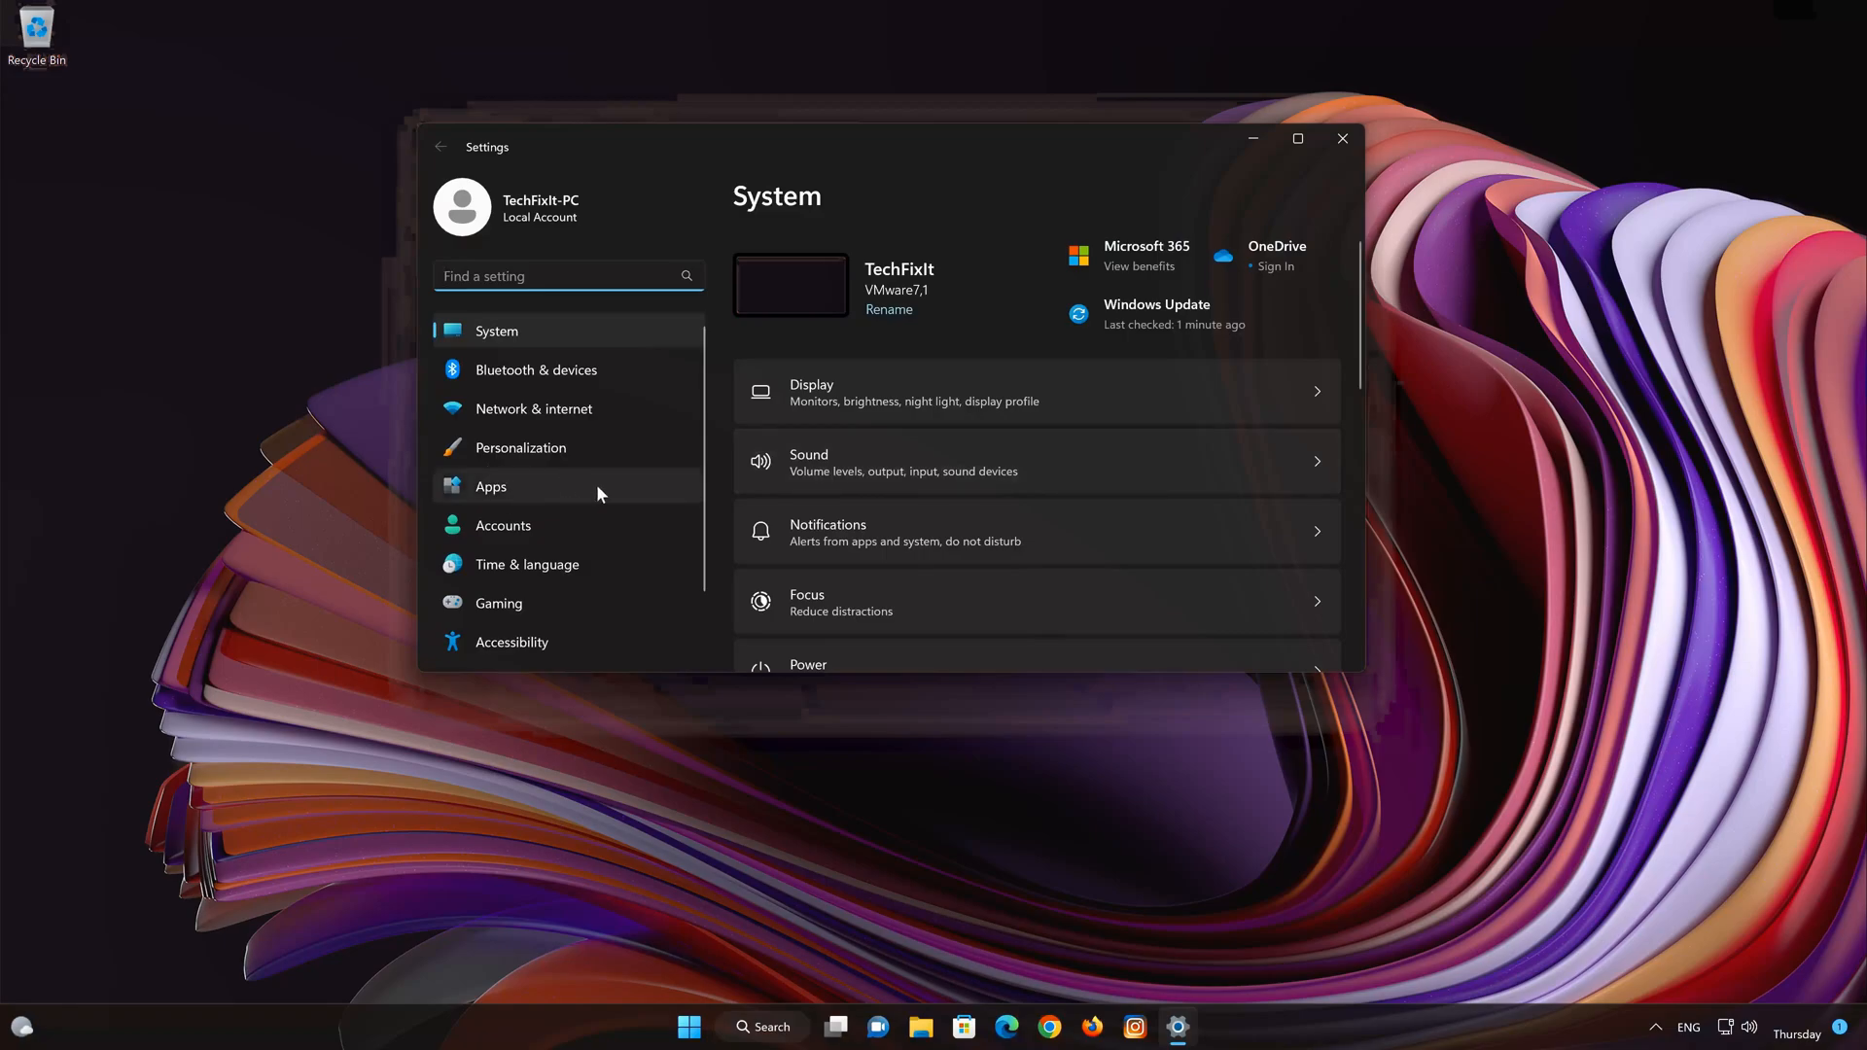
left_click(490, 486)
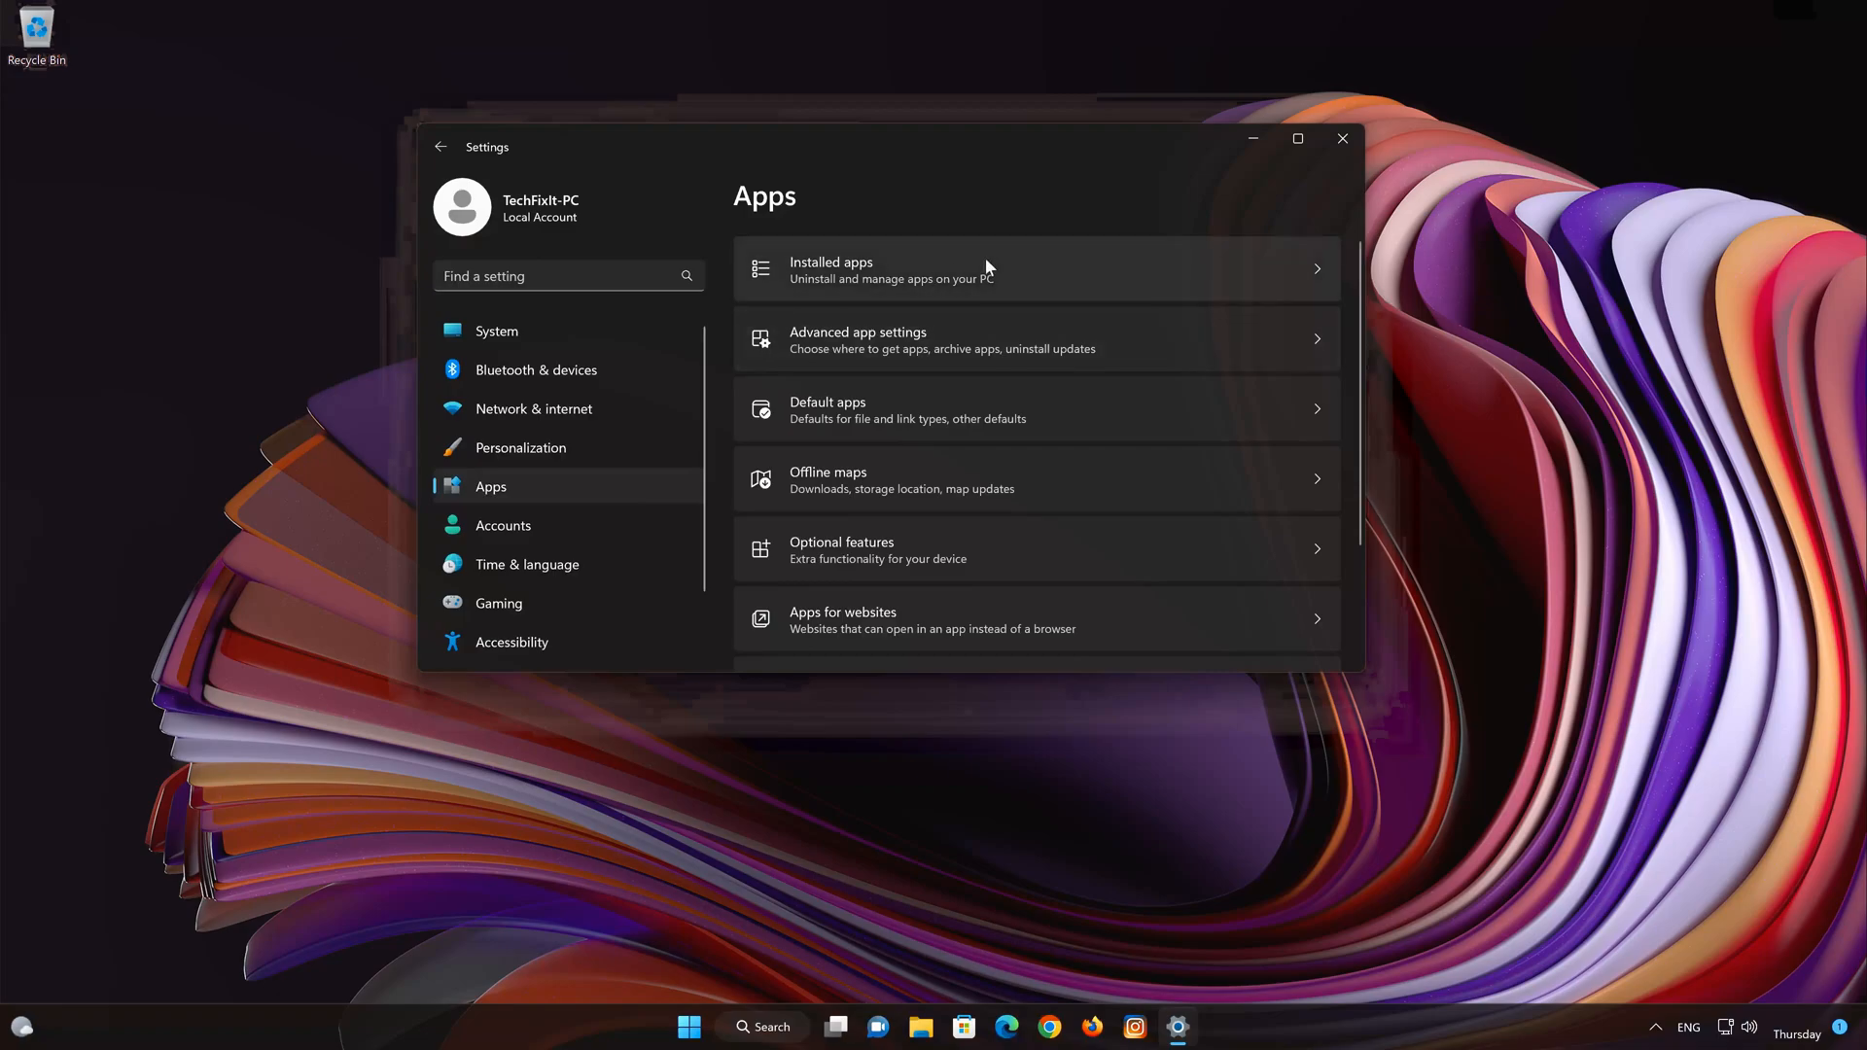
Step: Find Instagram in the Installed apps list and show its actions menu
left_click(831, 268)
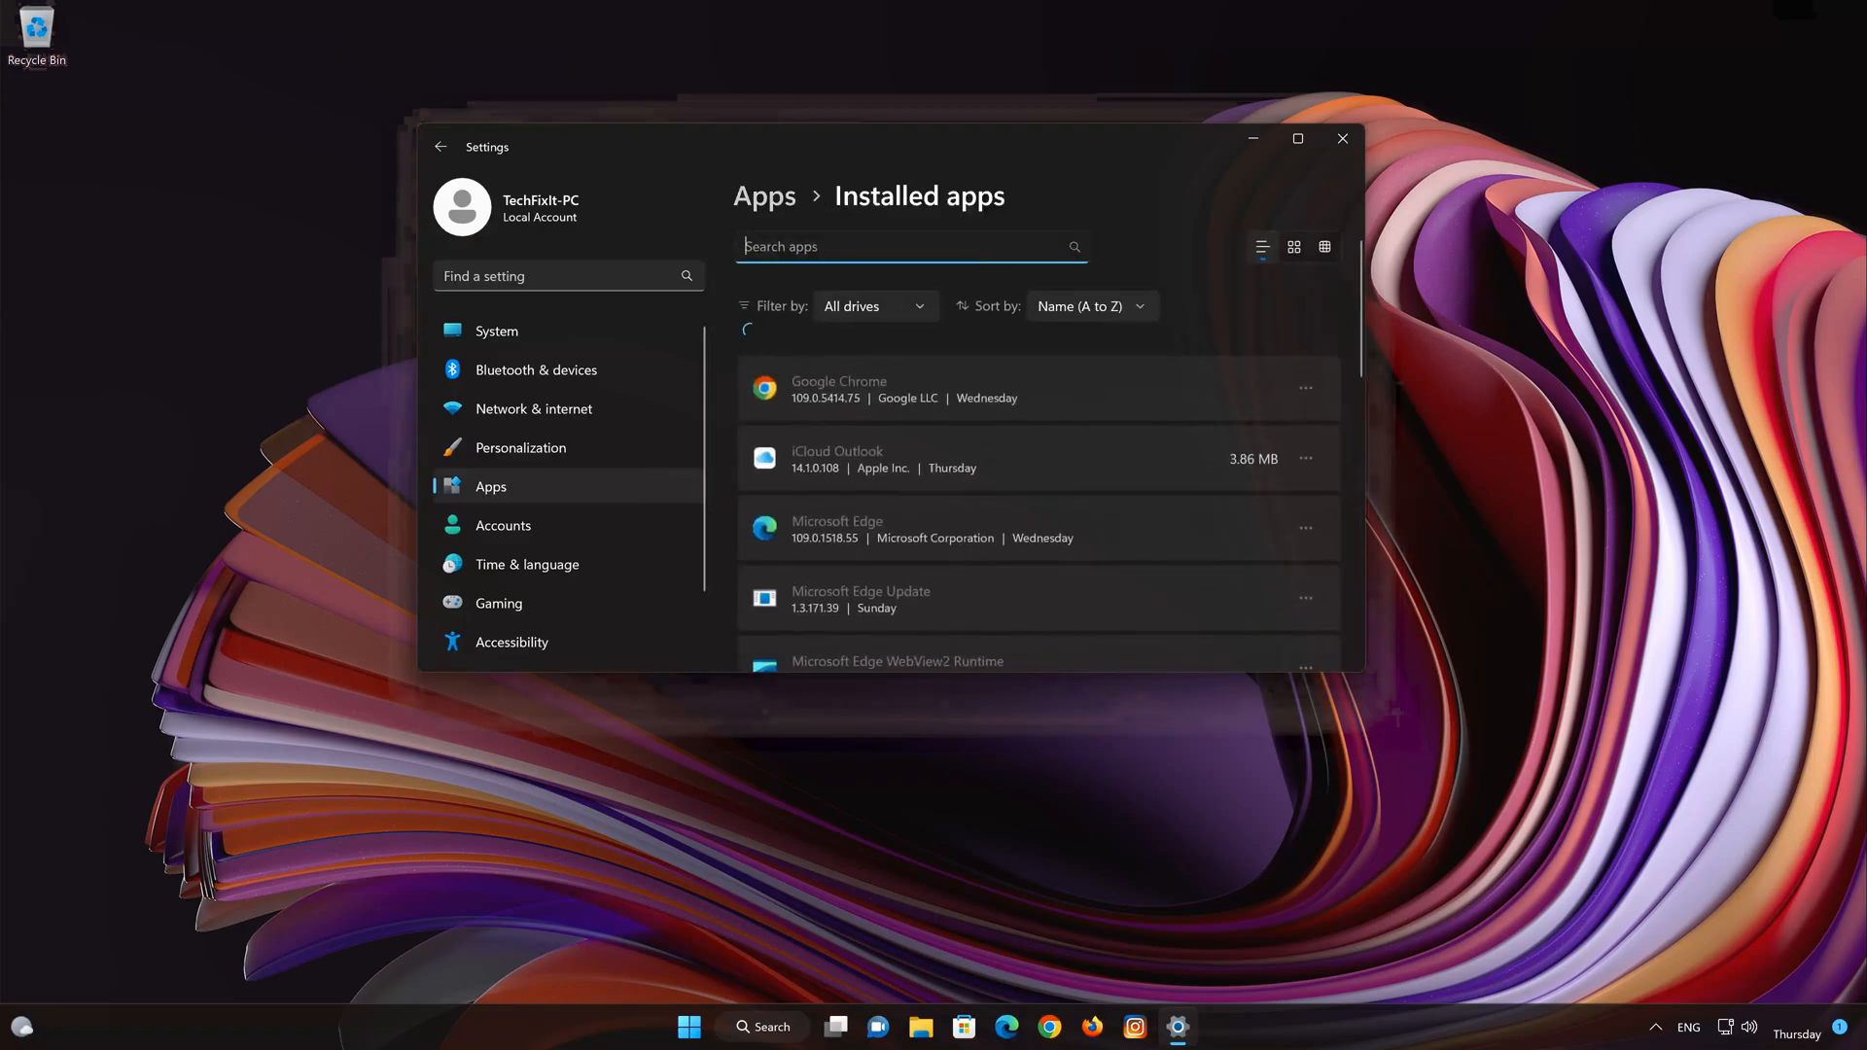
scroll("down", 3)
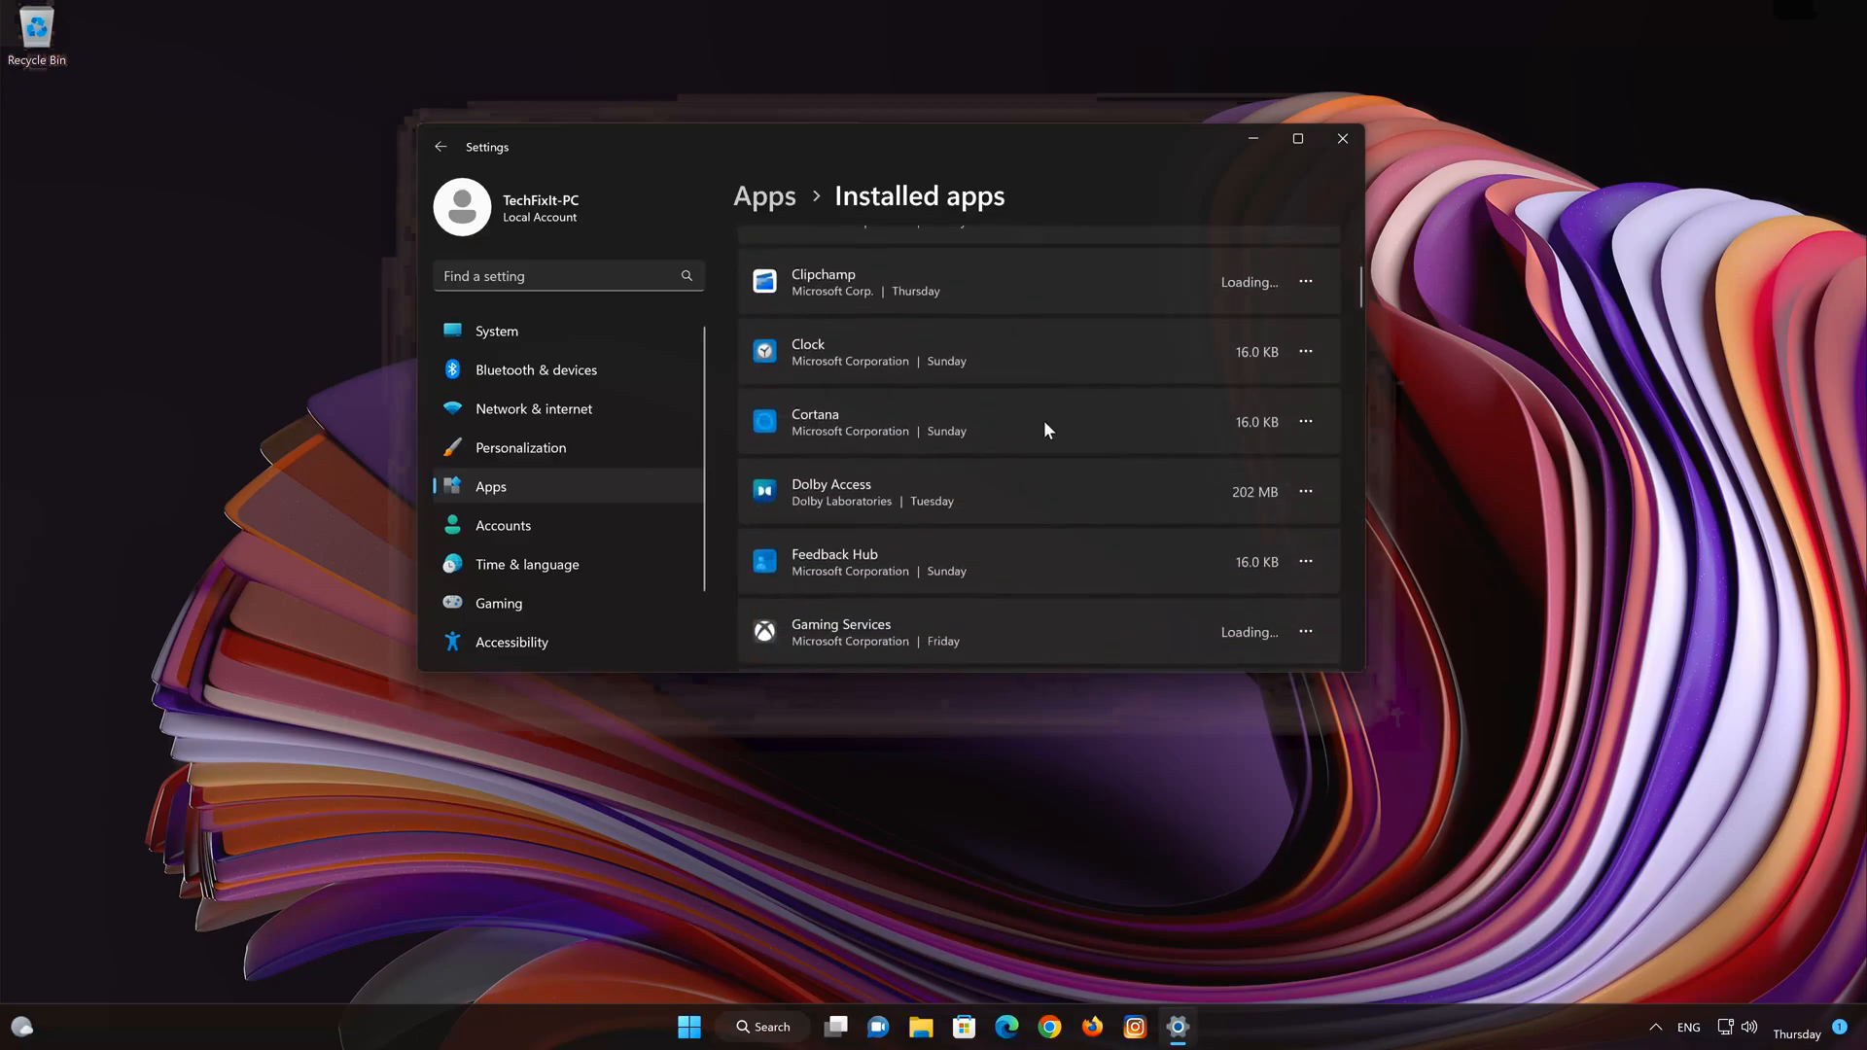
scroll("down", 3)
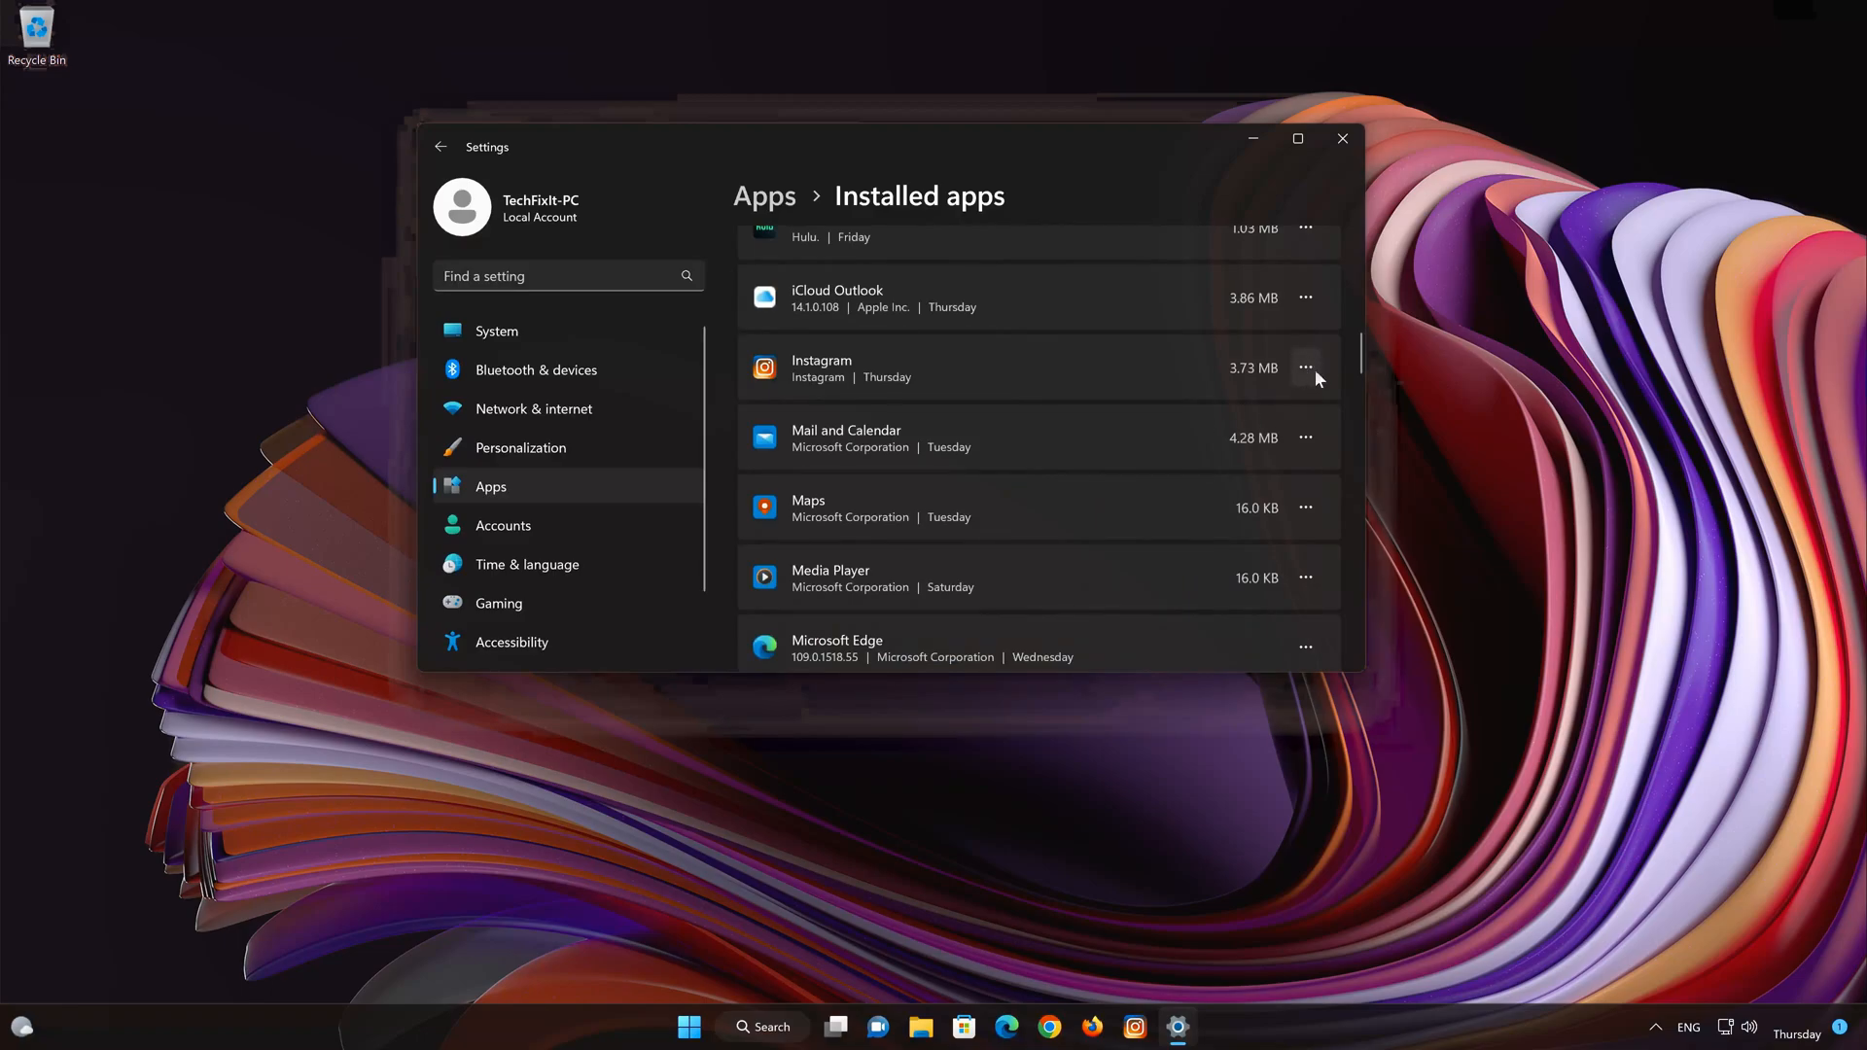
left_click(1305, 368)
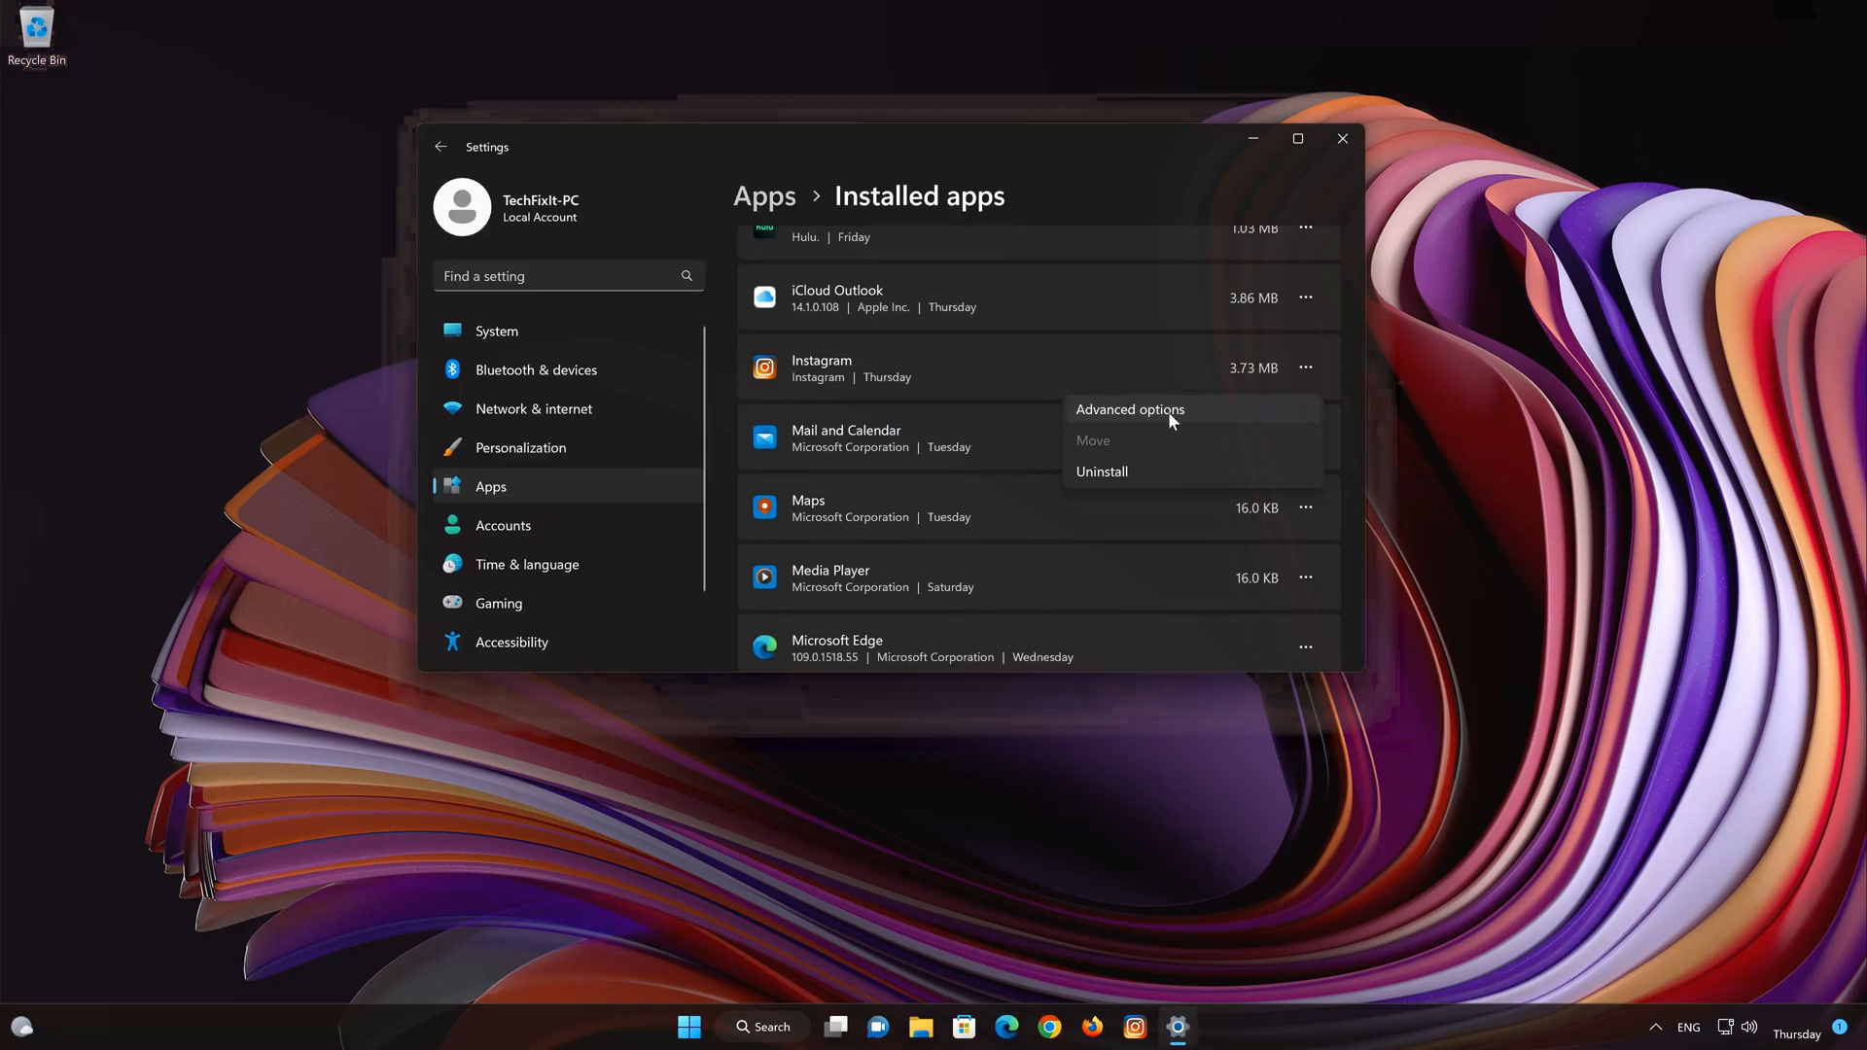
Step: In Instagram's Advanced options, repair the app and then reset it, deleting its data
left_click(1128, 409)
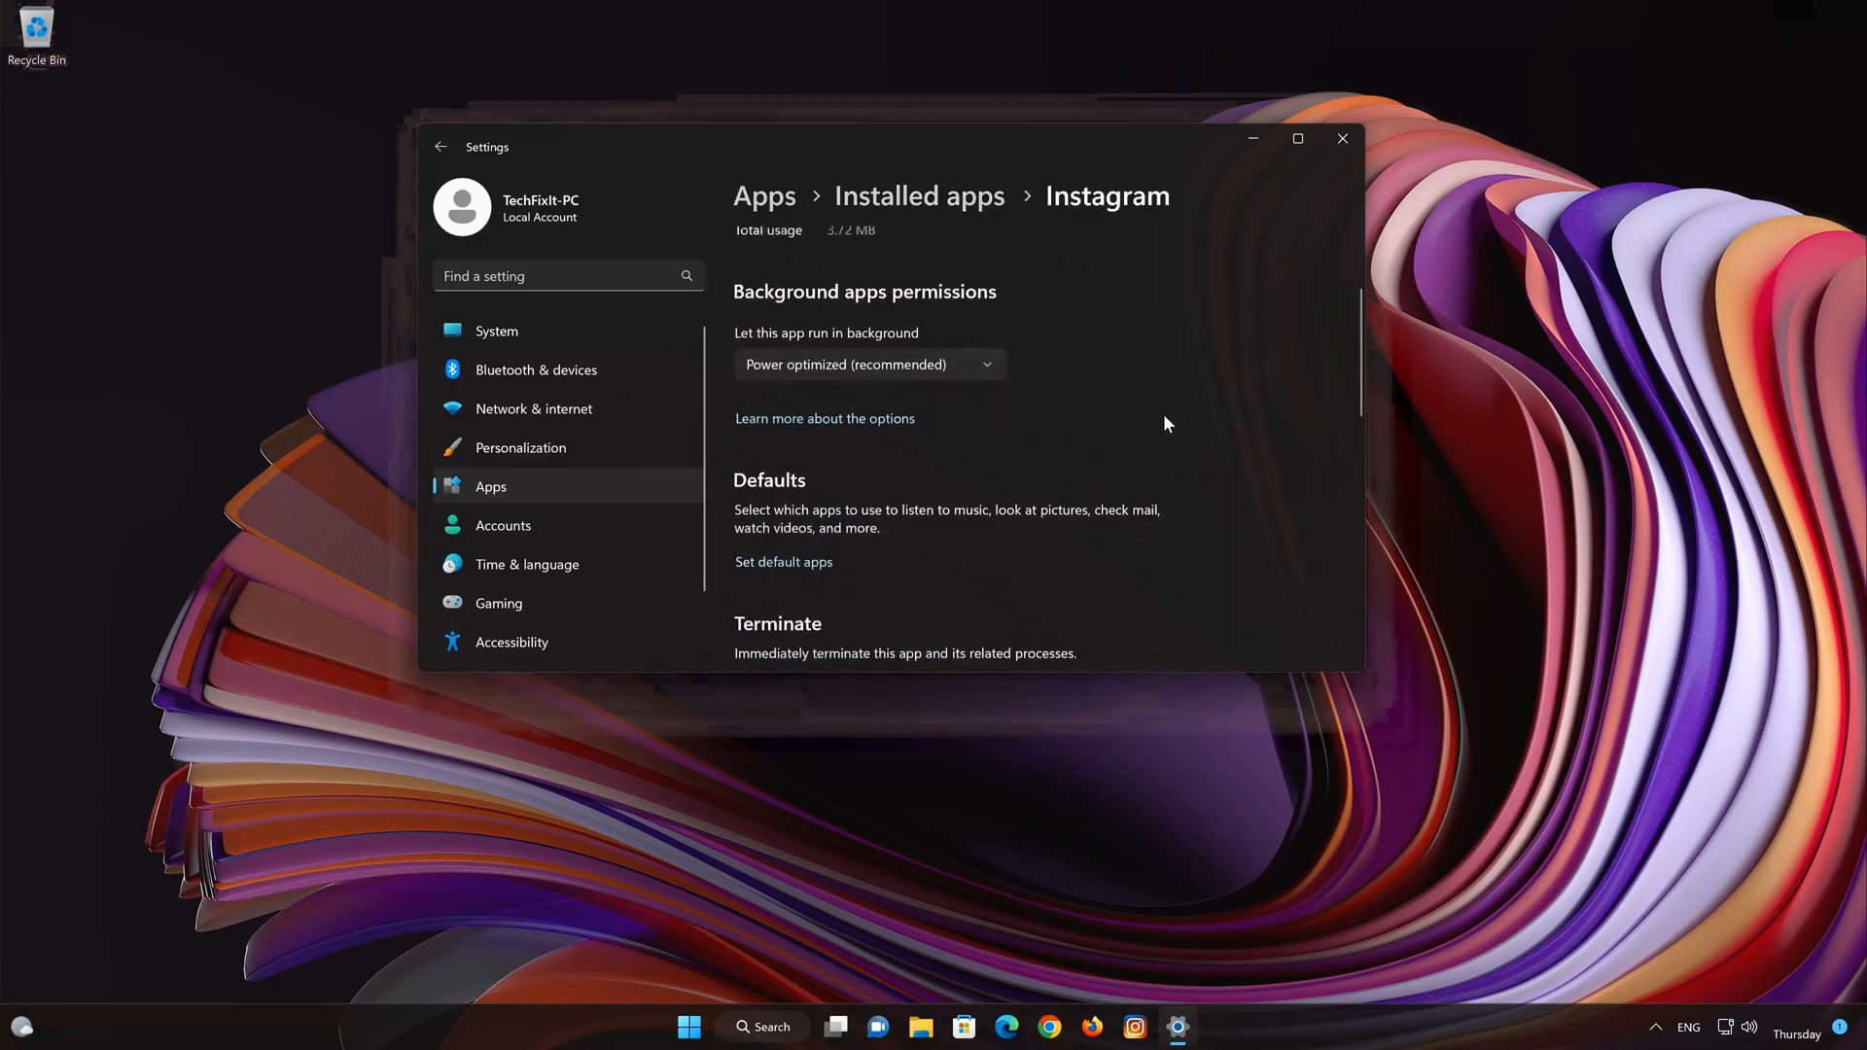
scroll("down", 3)
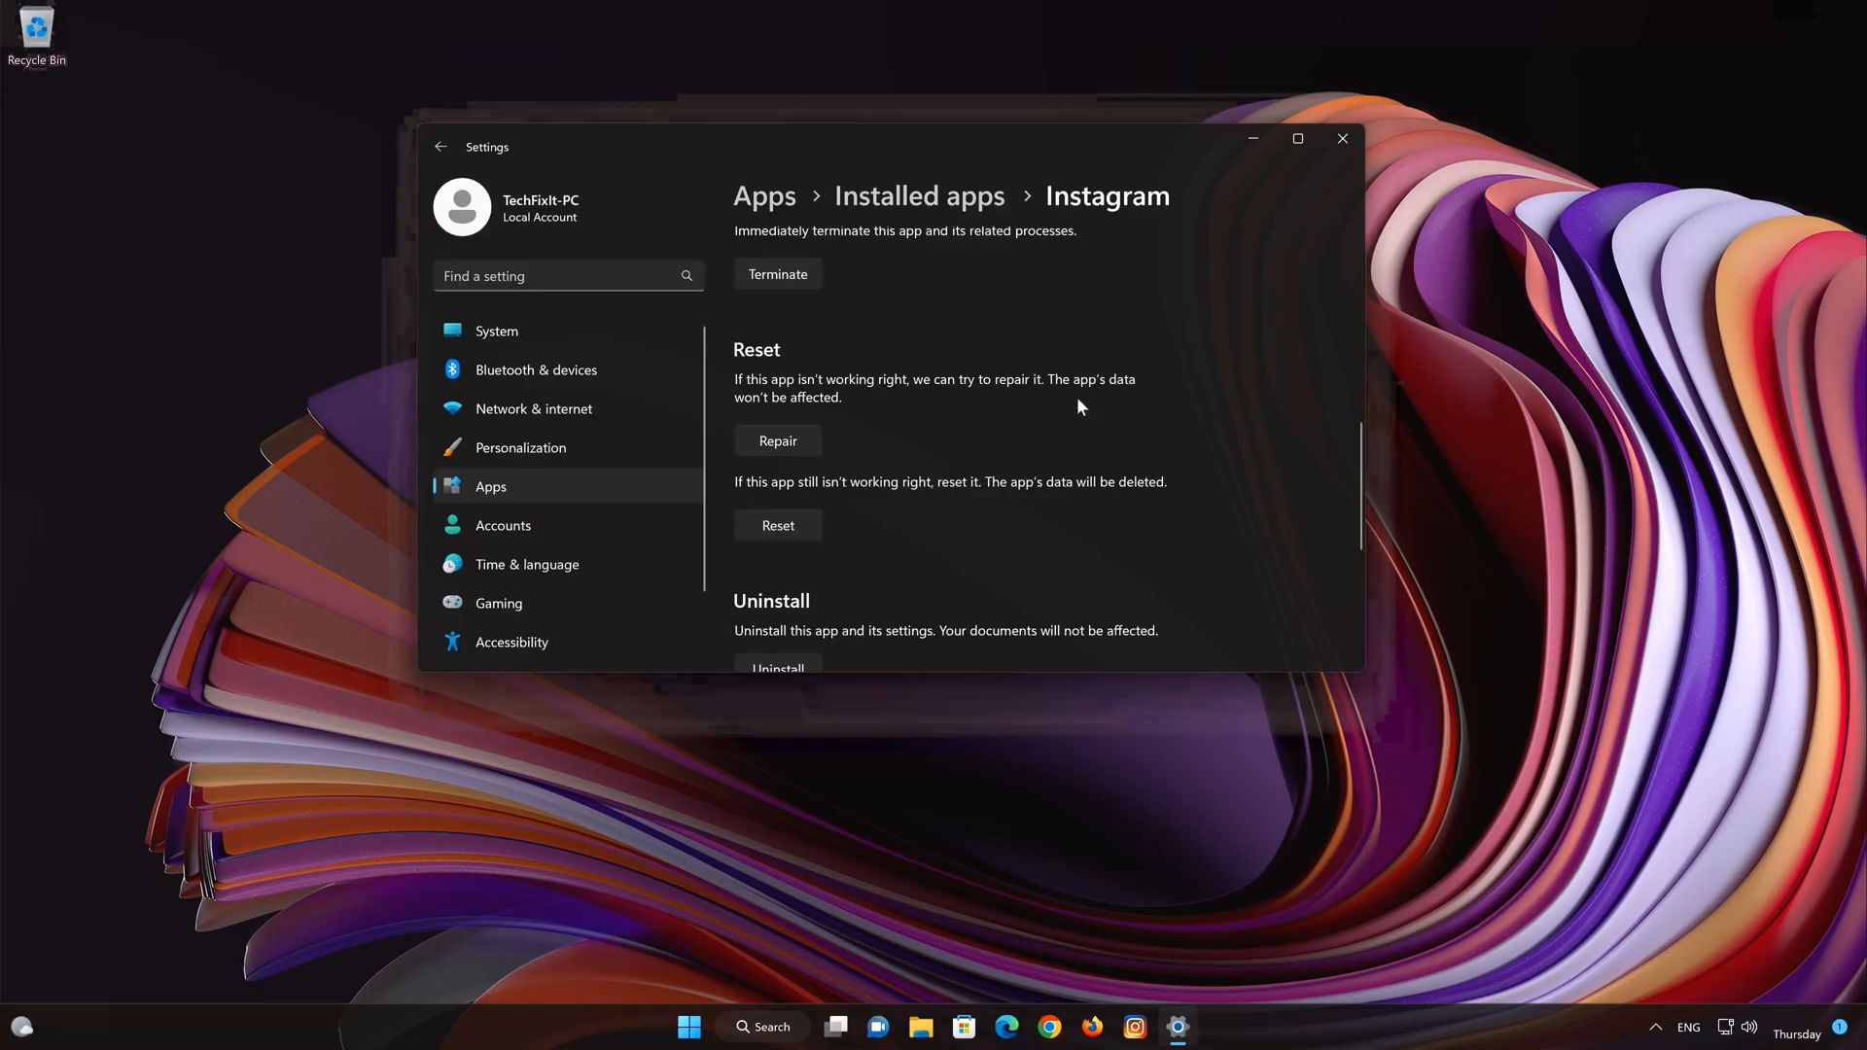
mouse_move(803, 420)
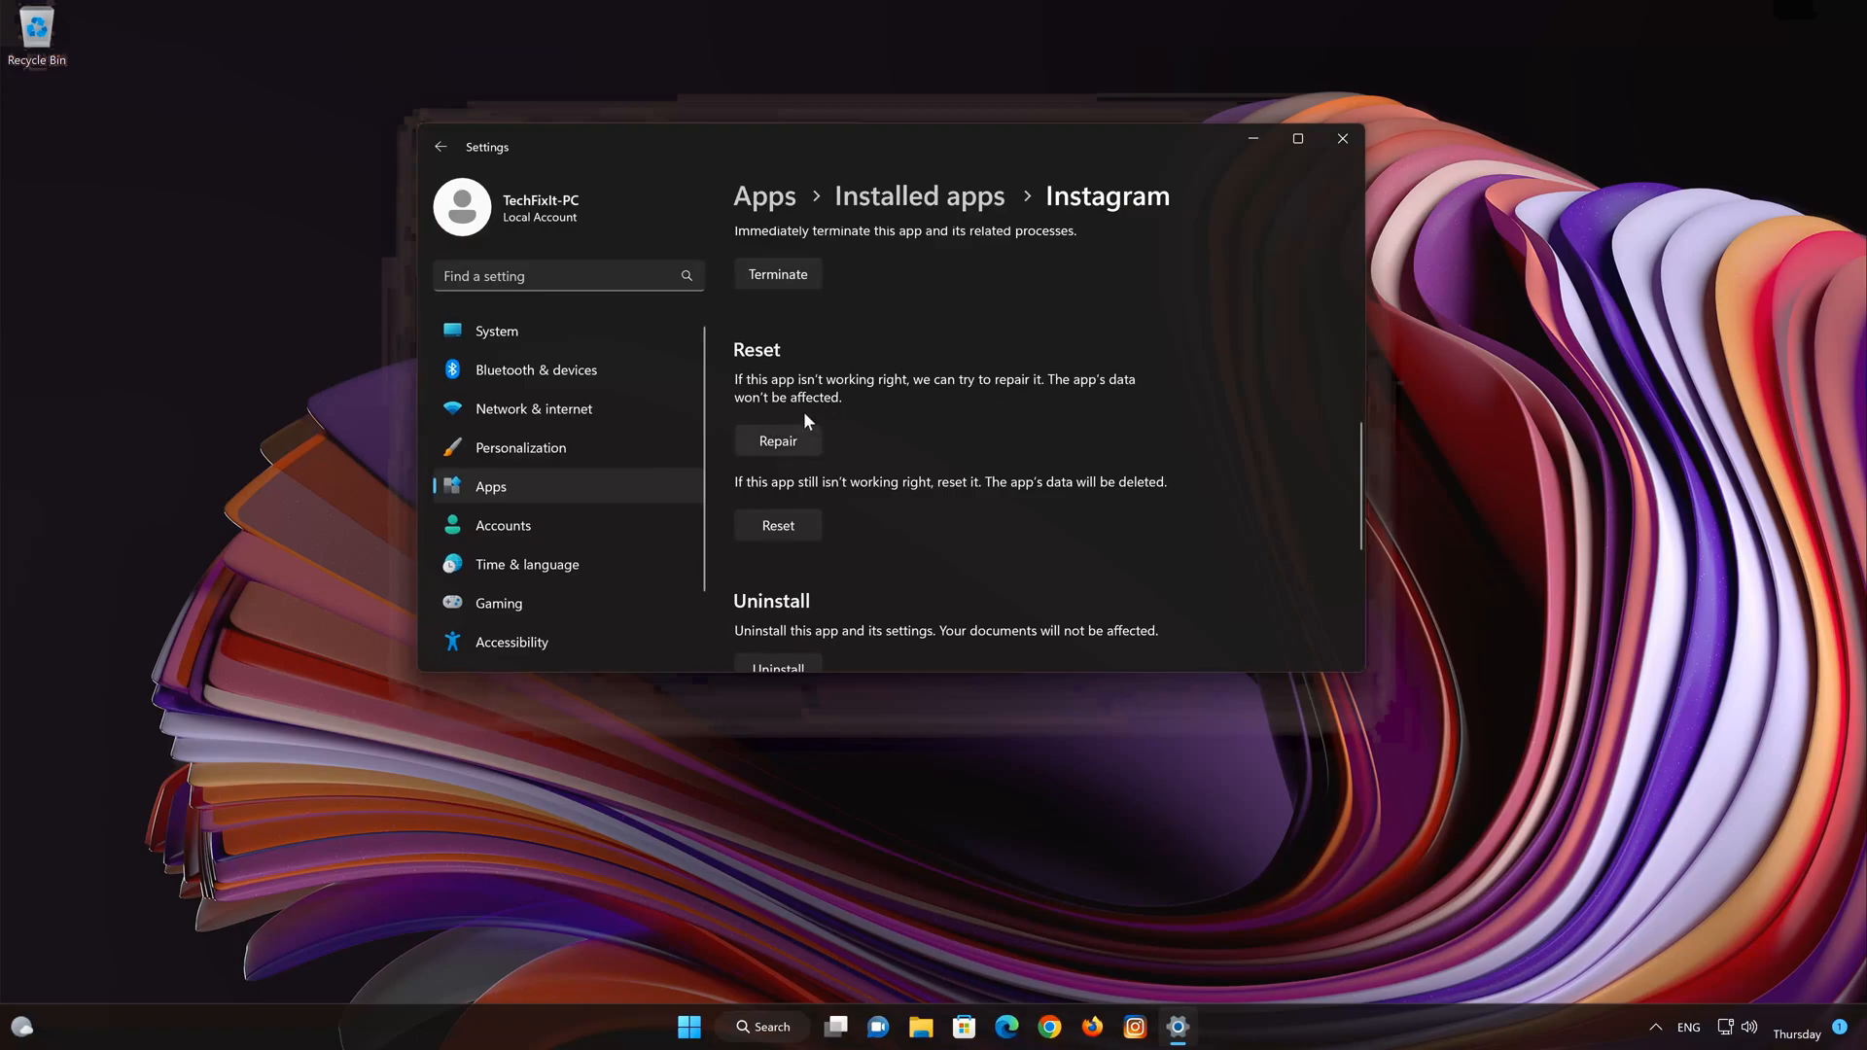
left_click(776, 442)
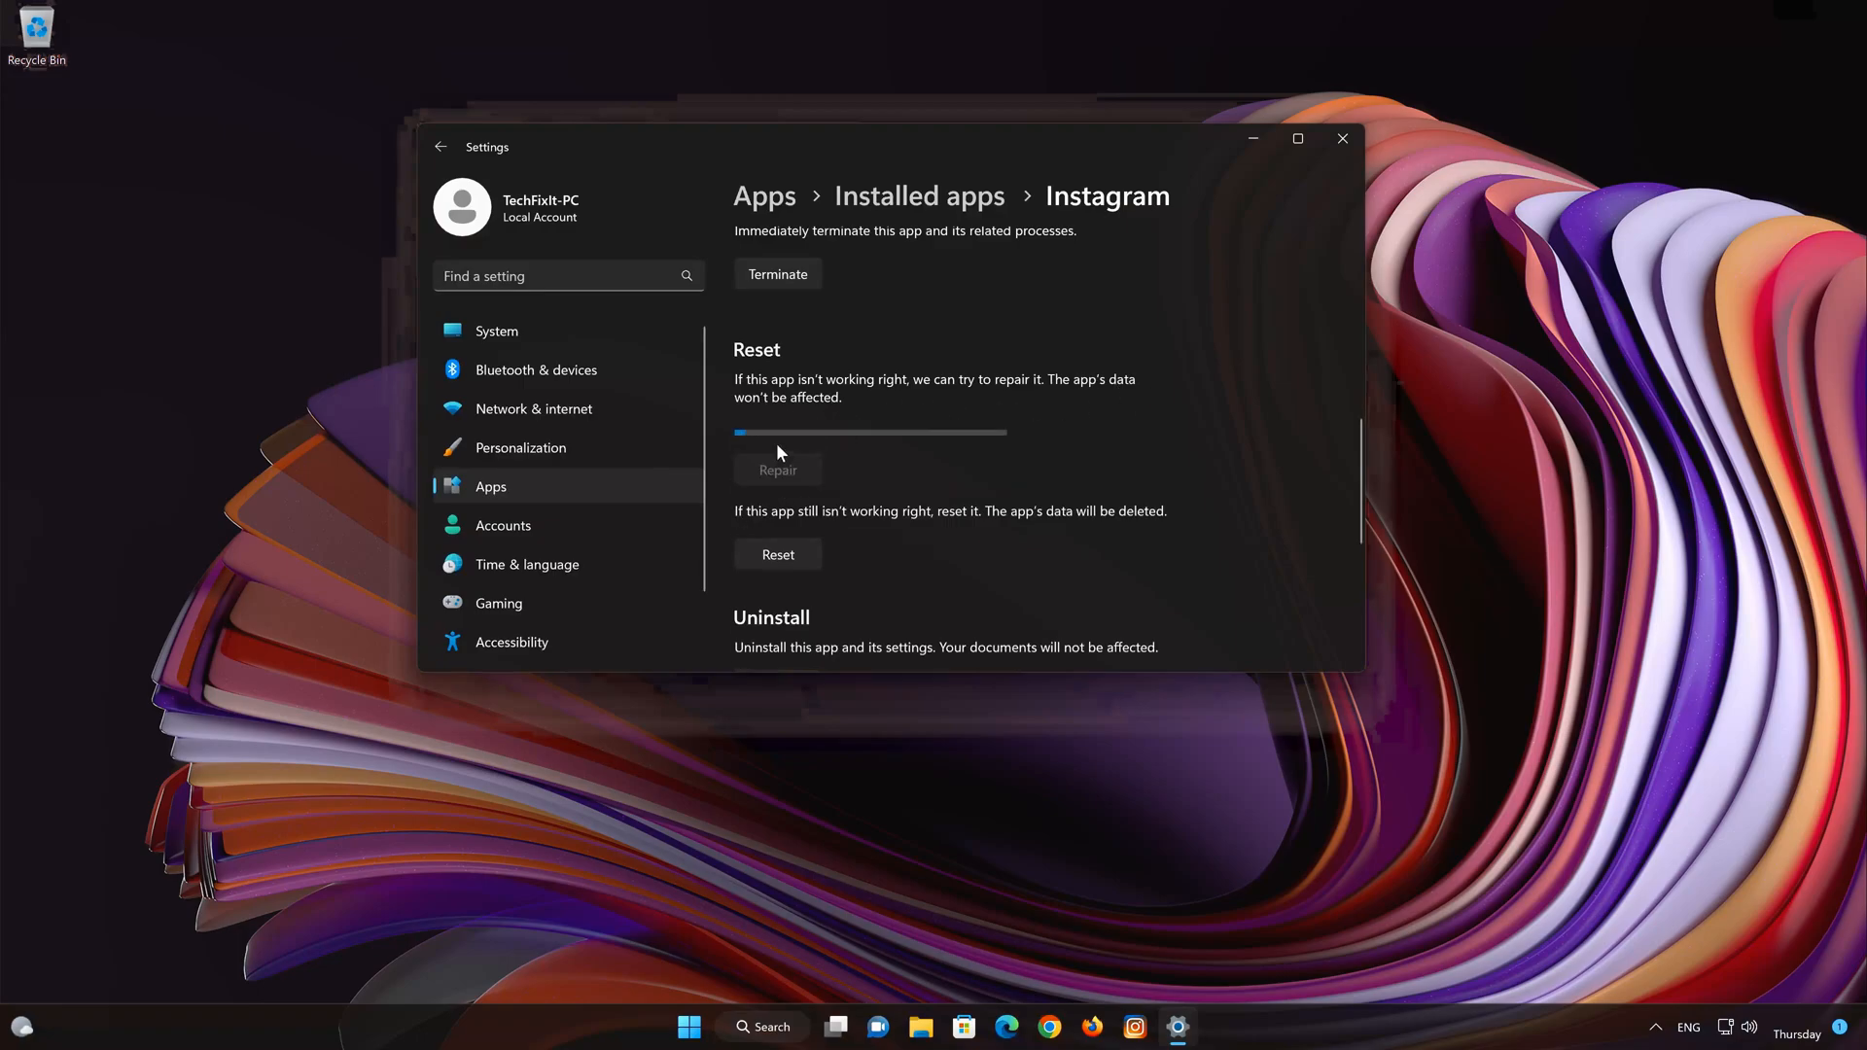
left_click(778, 468)
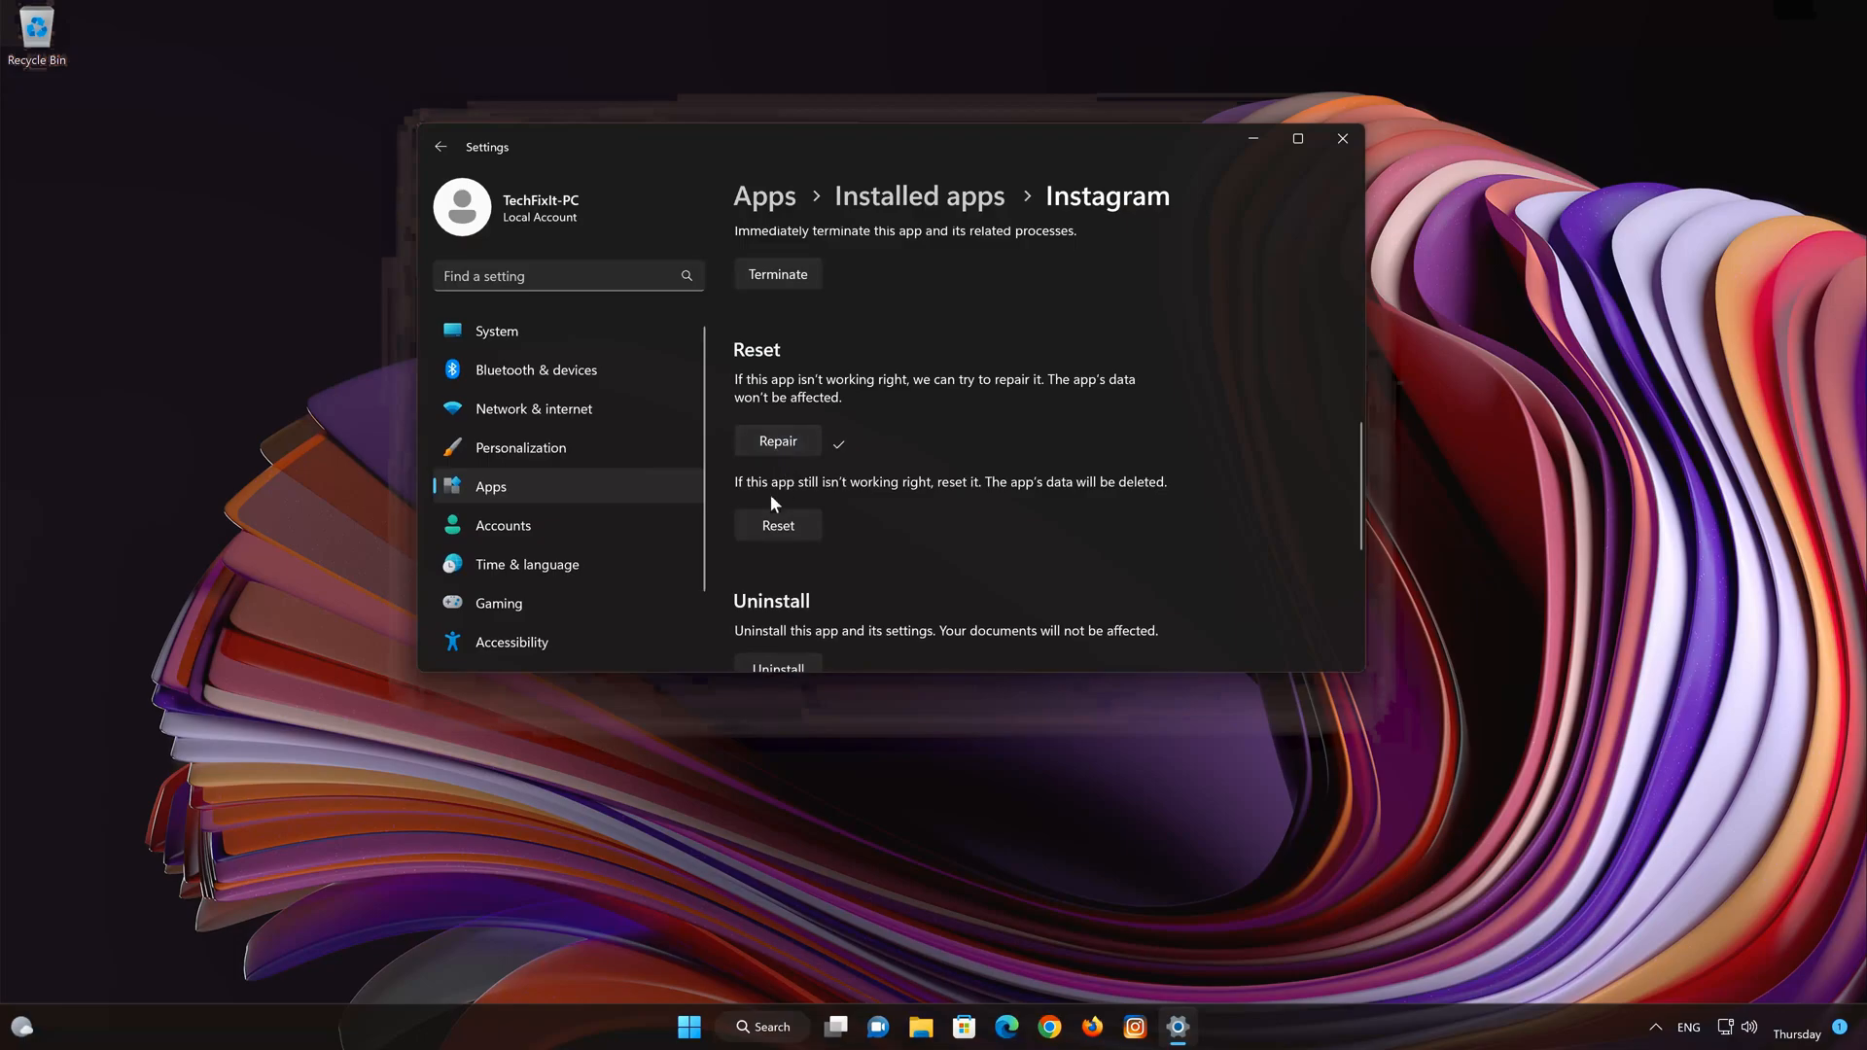
mouse_move(1007, 498)
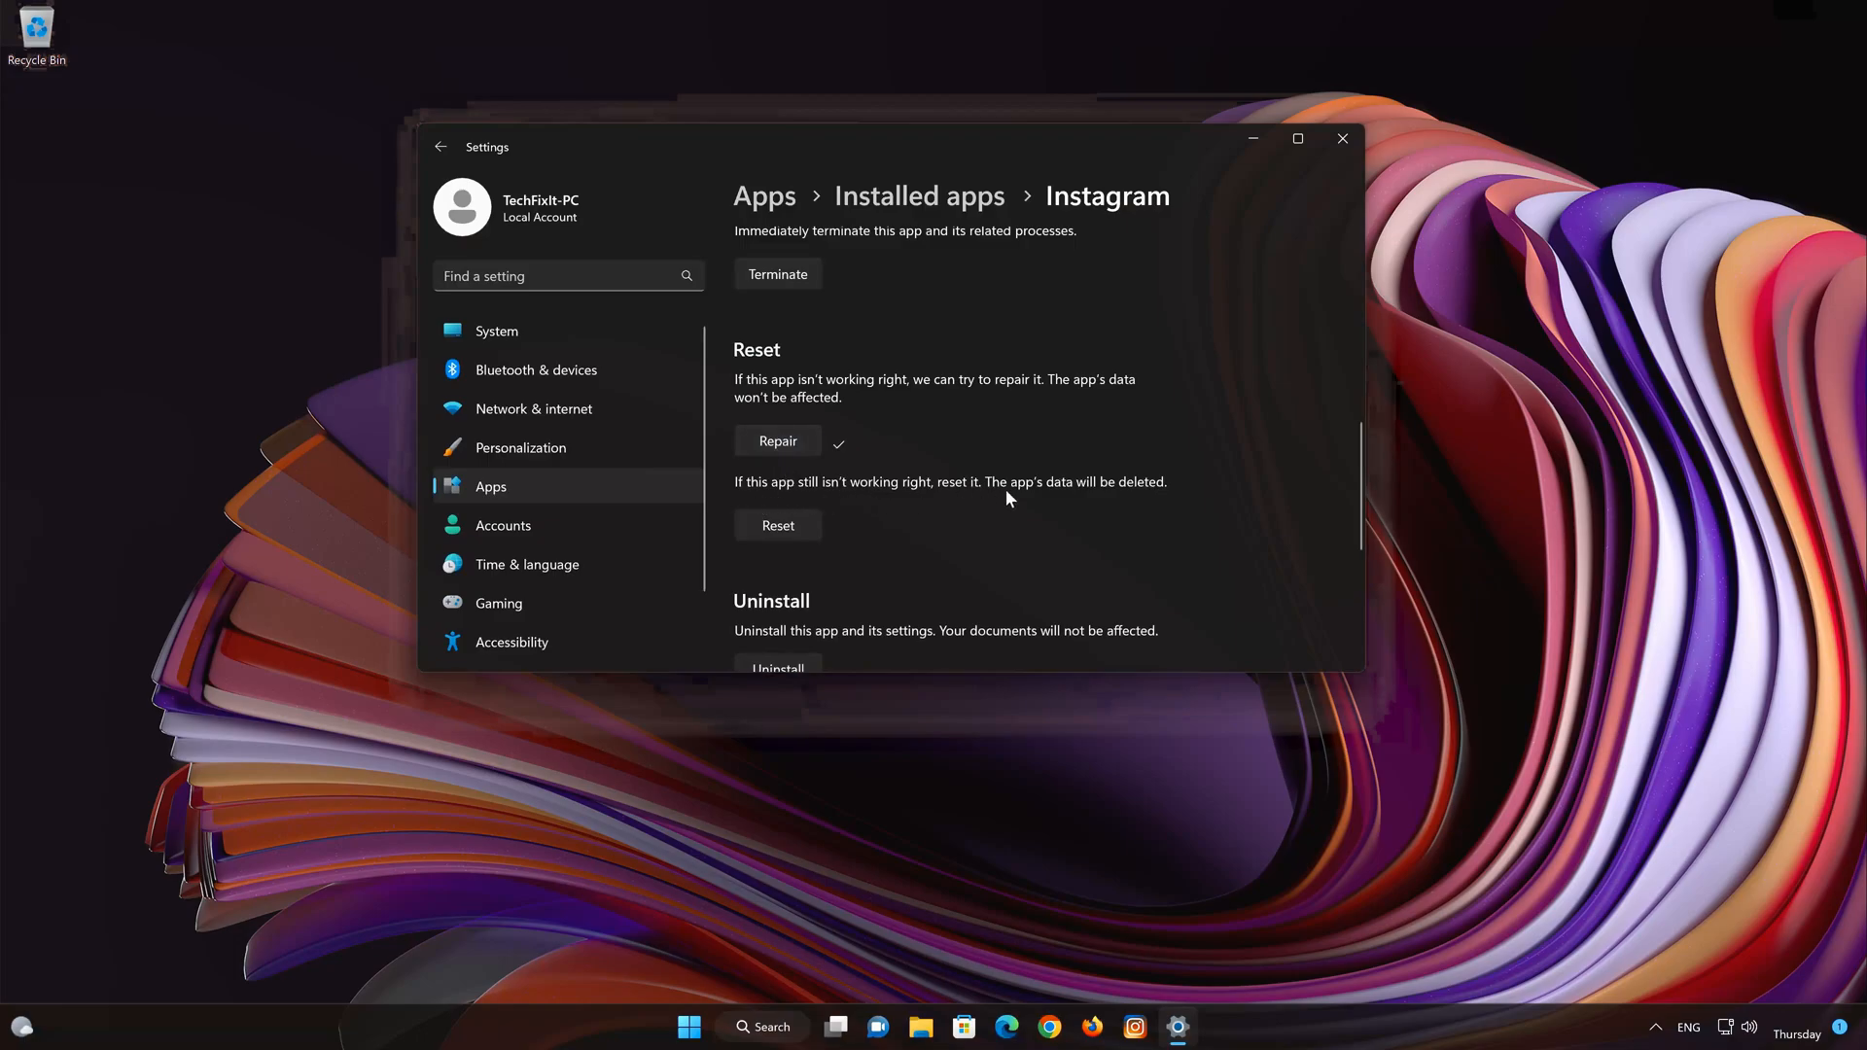
mouse_move(1185, 494)
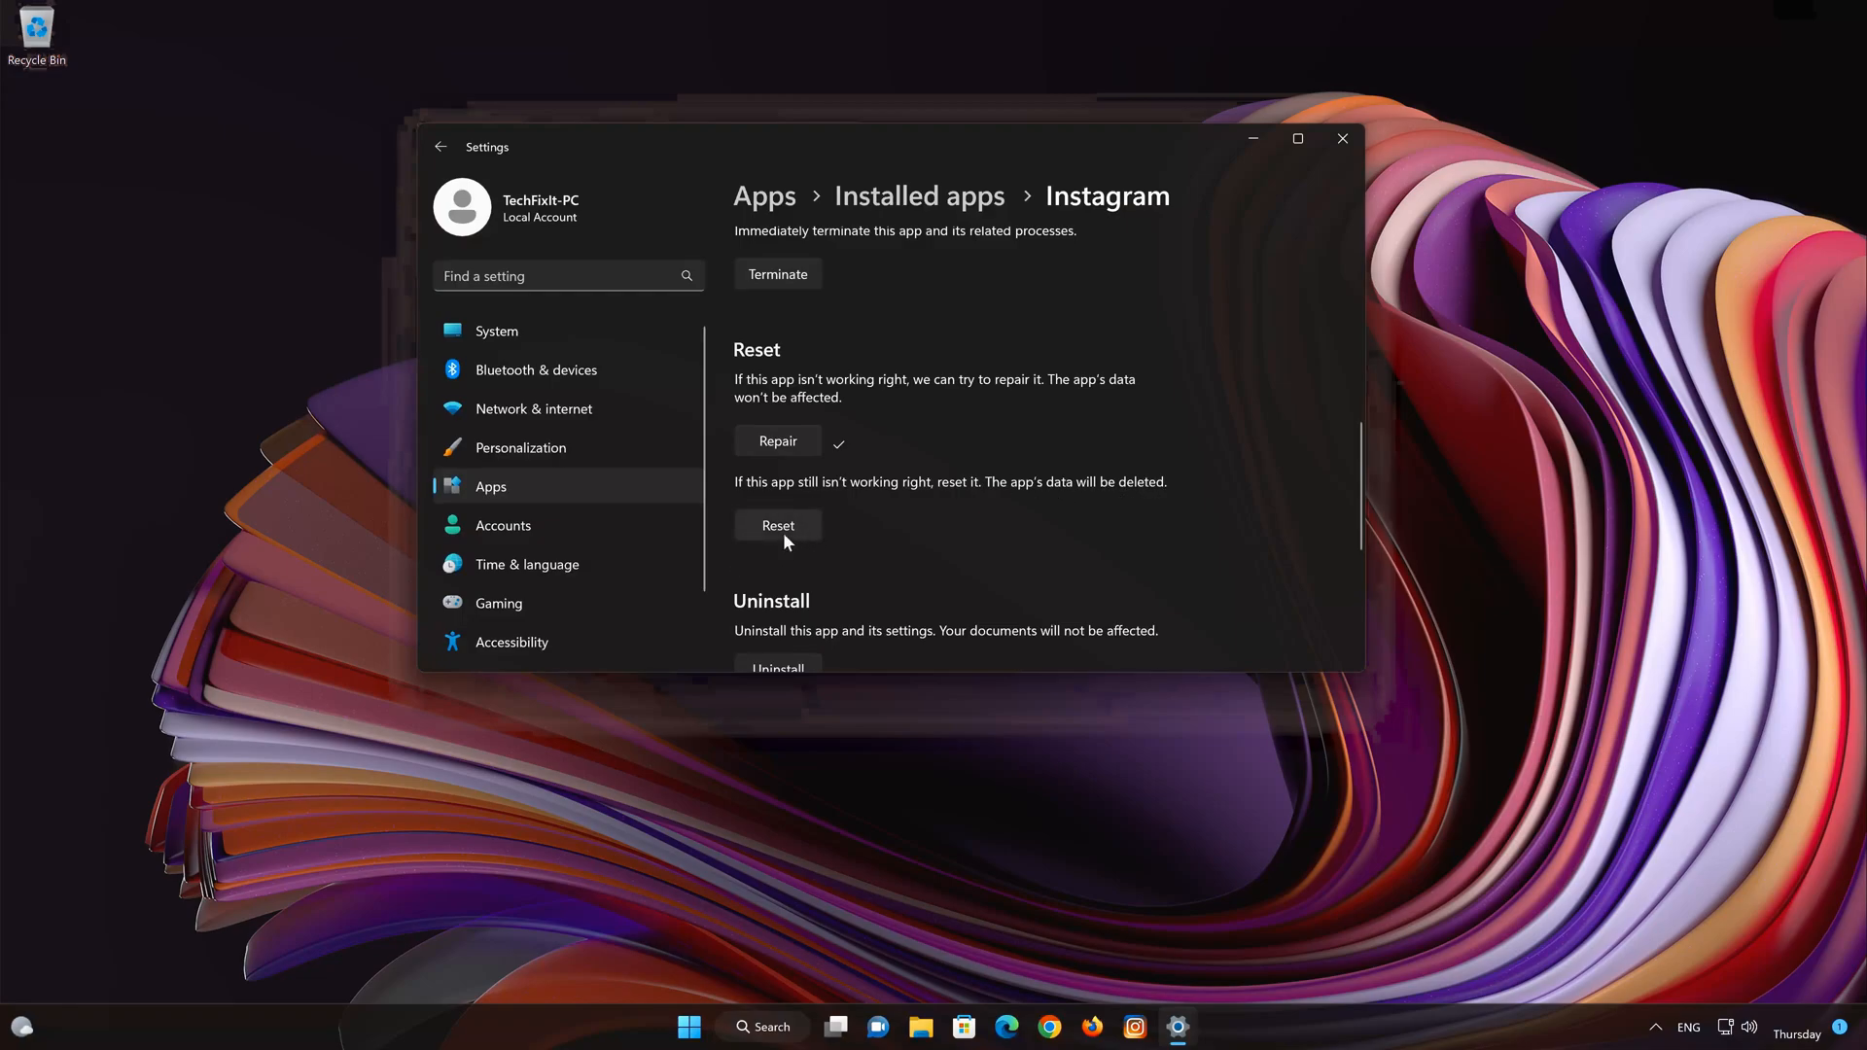
left_click(776, 525)
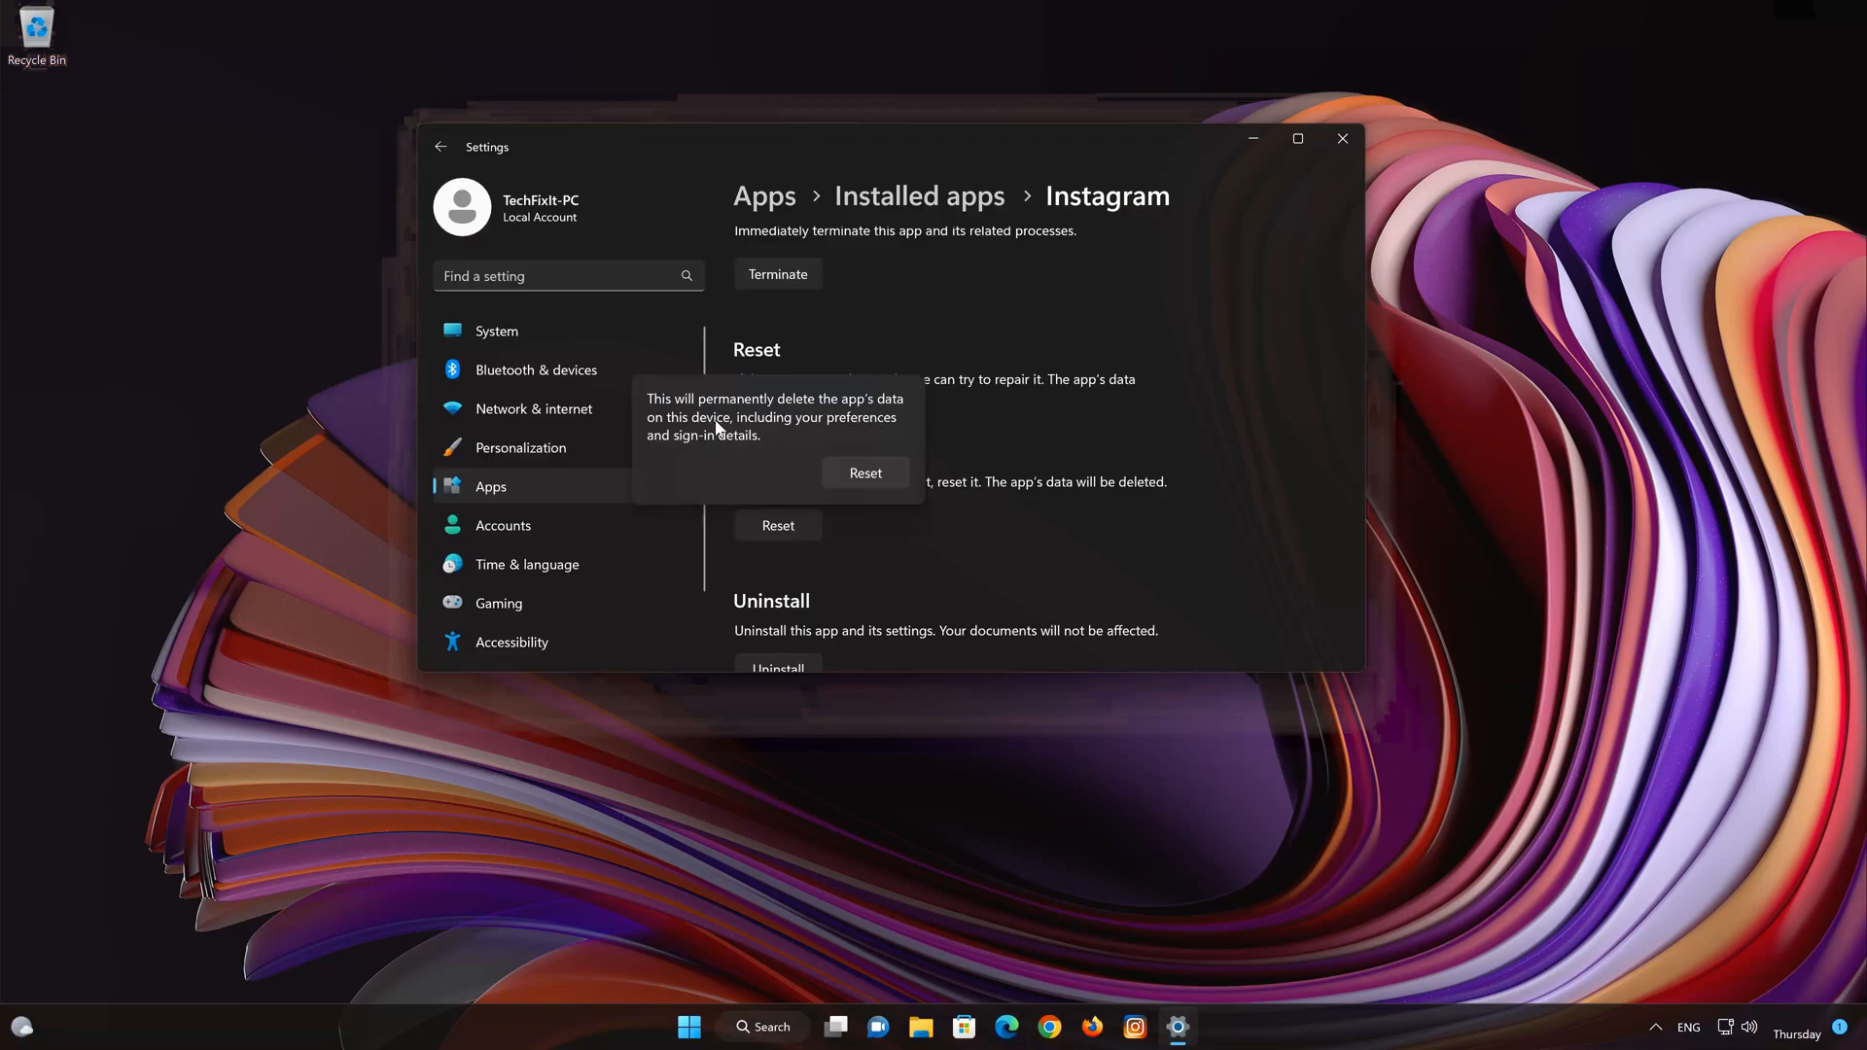
mouse_move(870, 441)
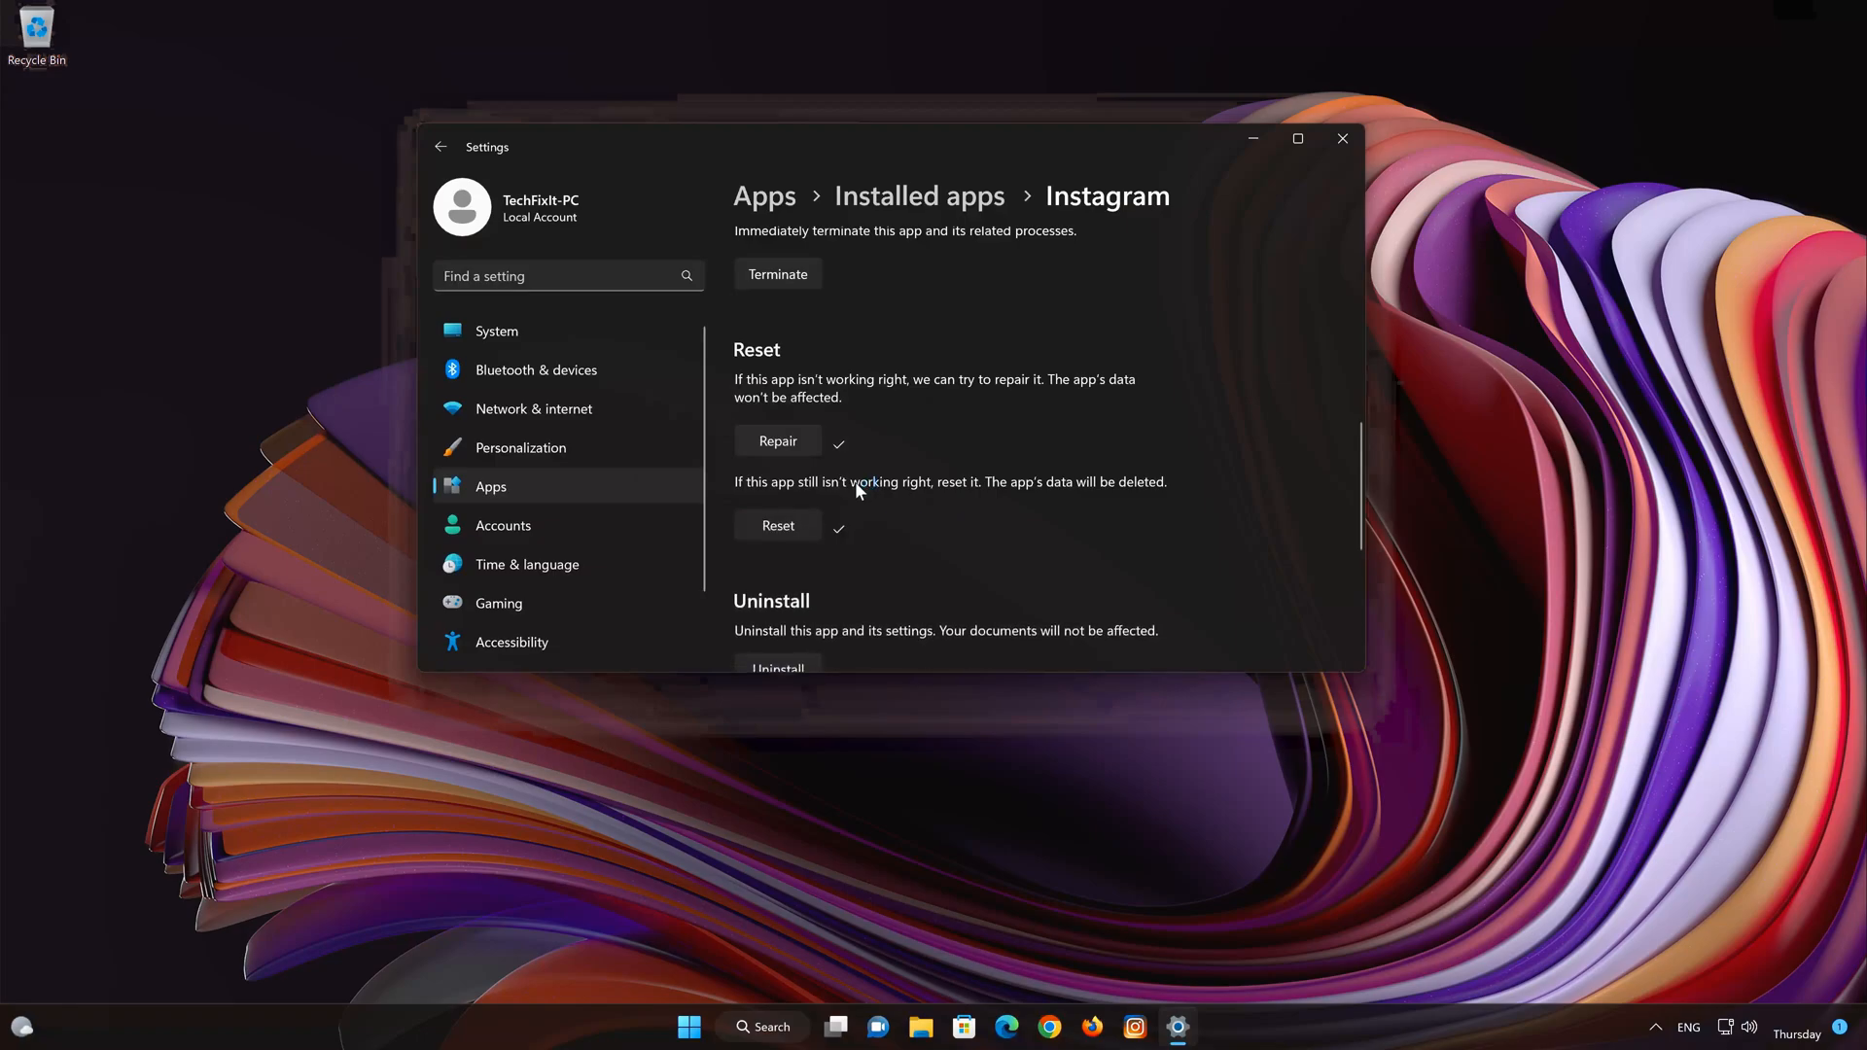
Step: Uninstall Instagram and close the Settings window
scroll("down", 3)
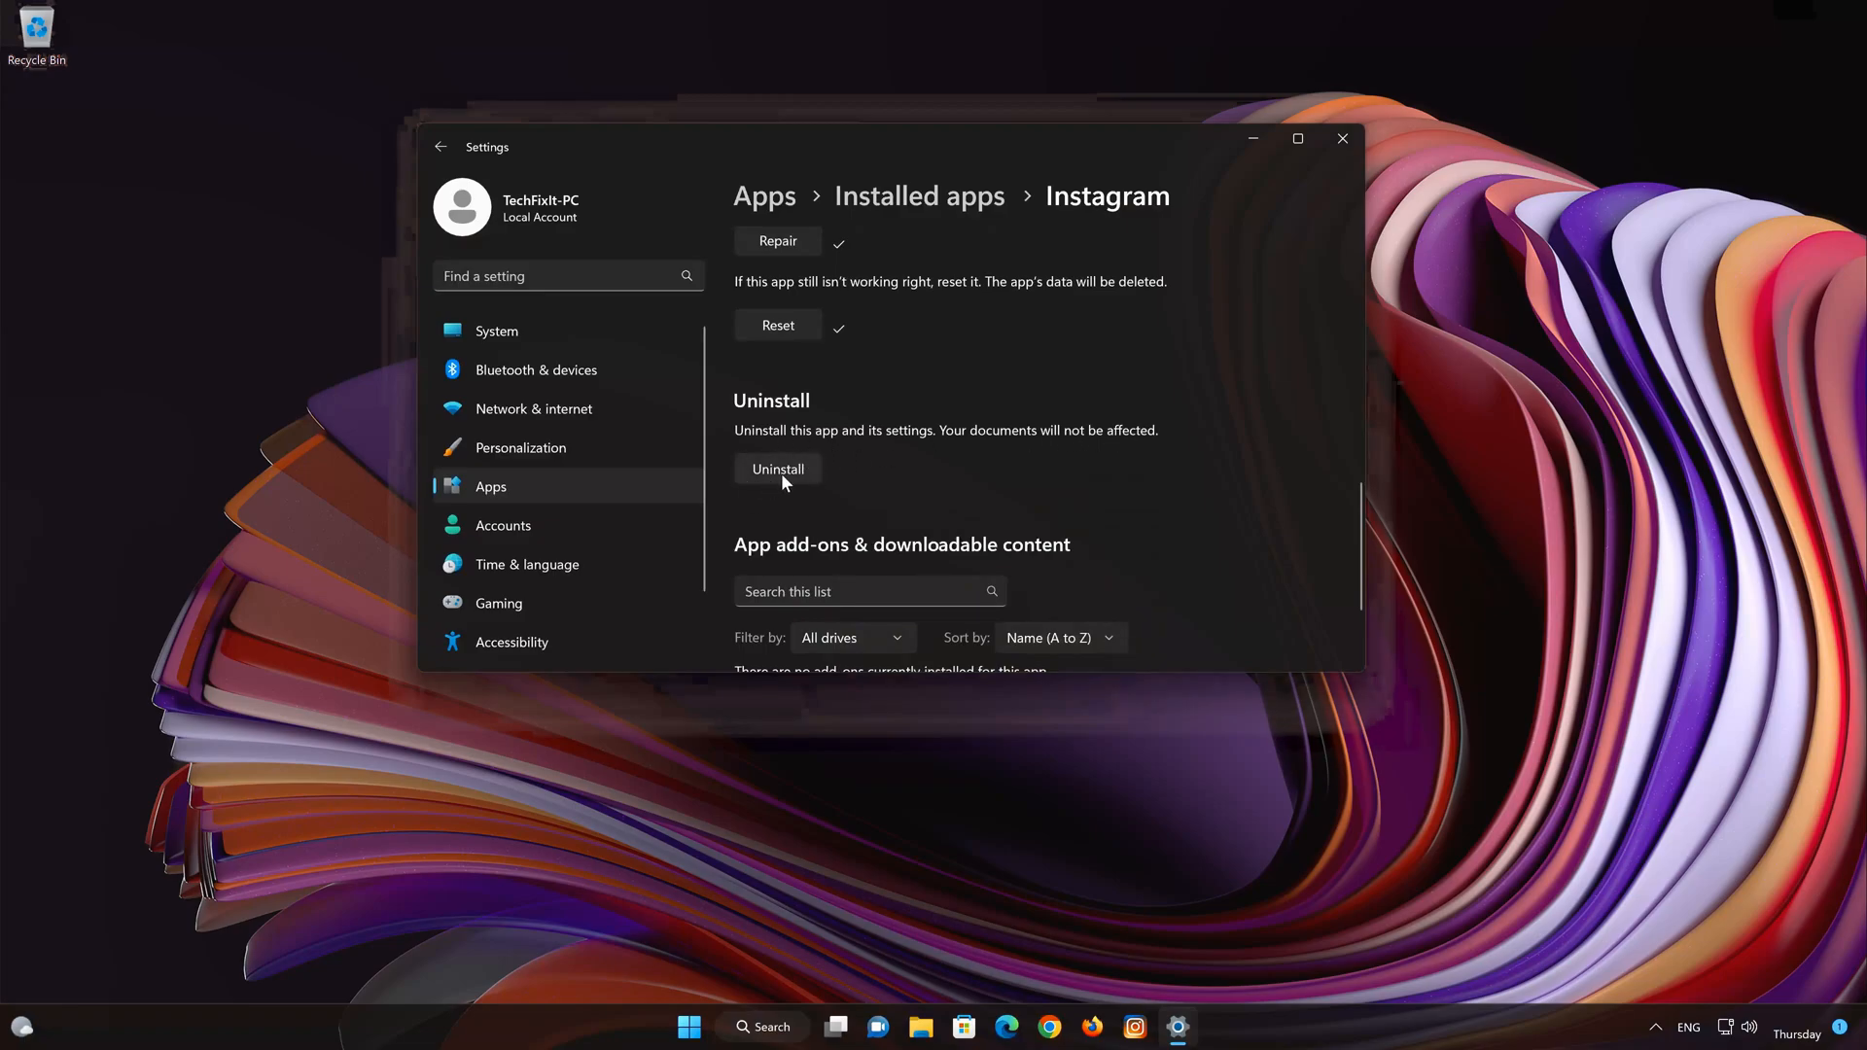
left_click(778, 469)
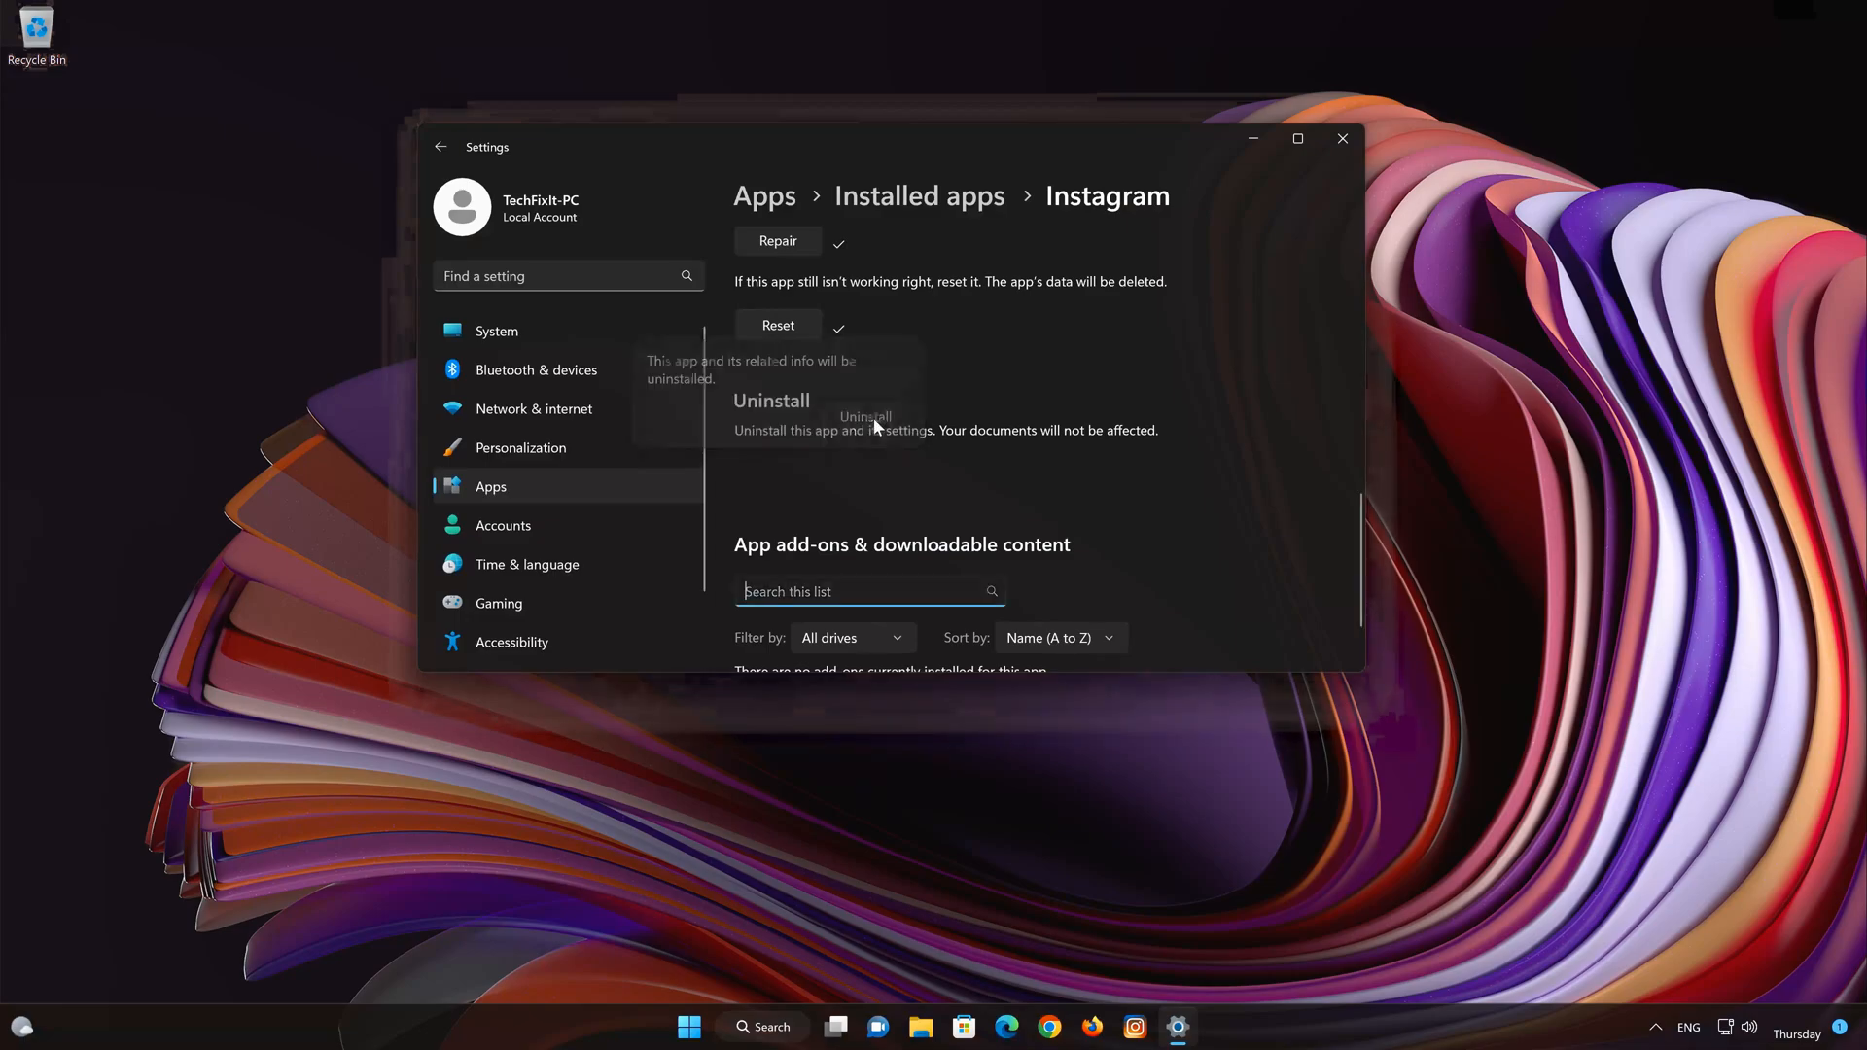
mouse_move(1280, 214)
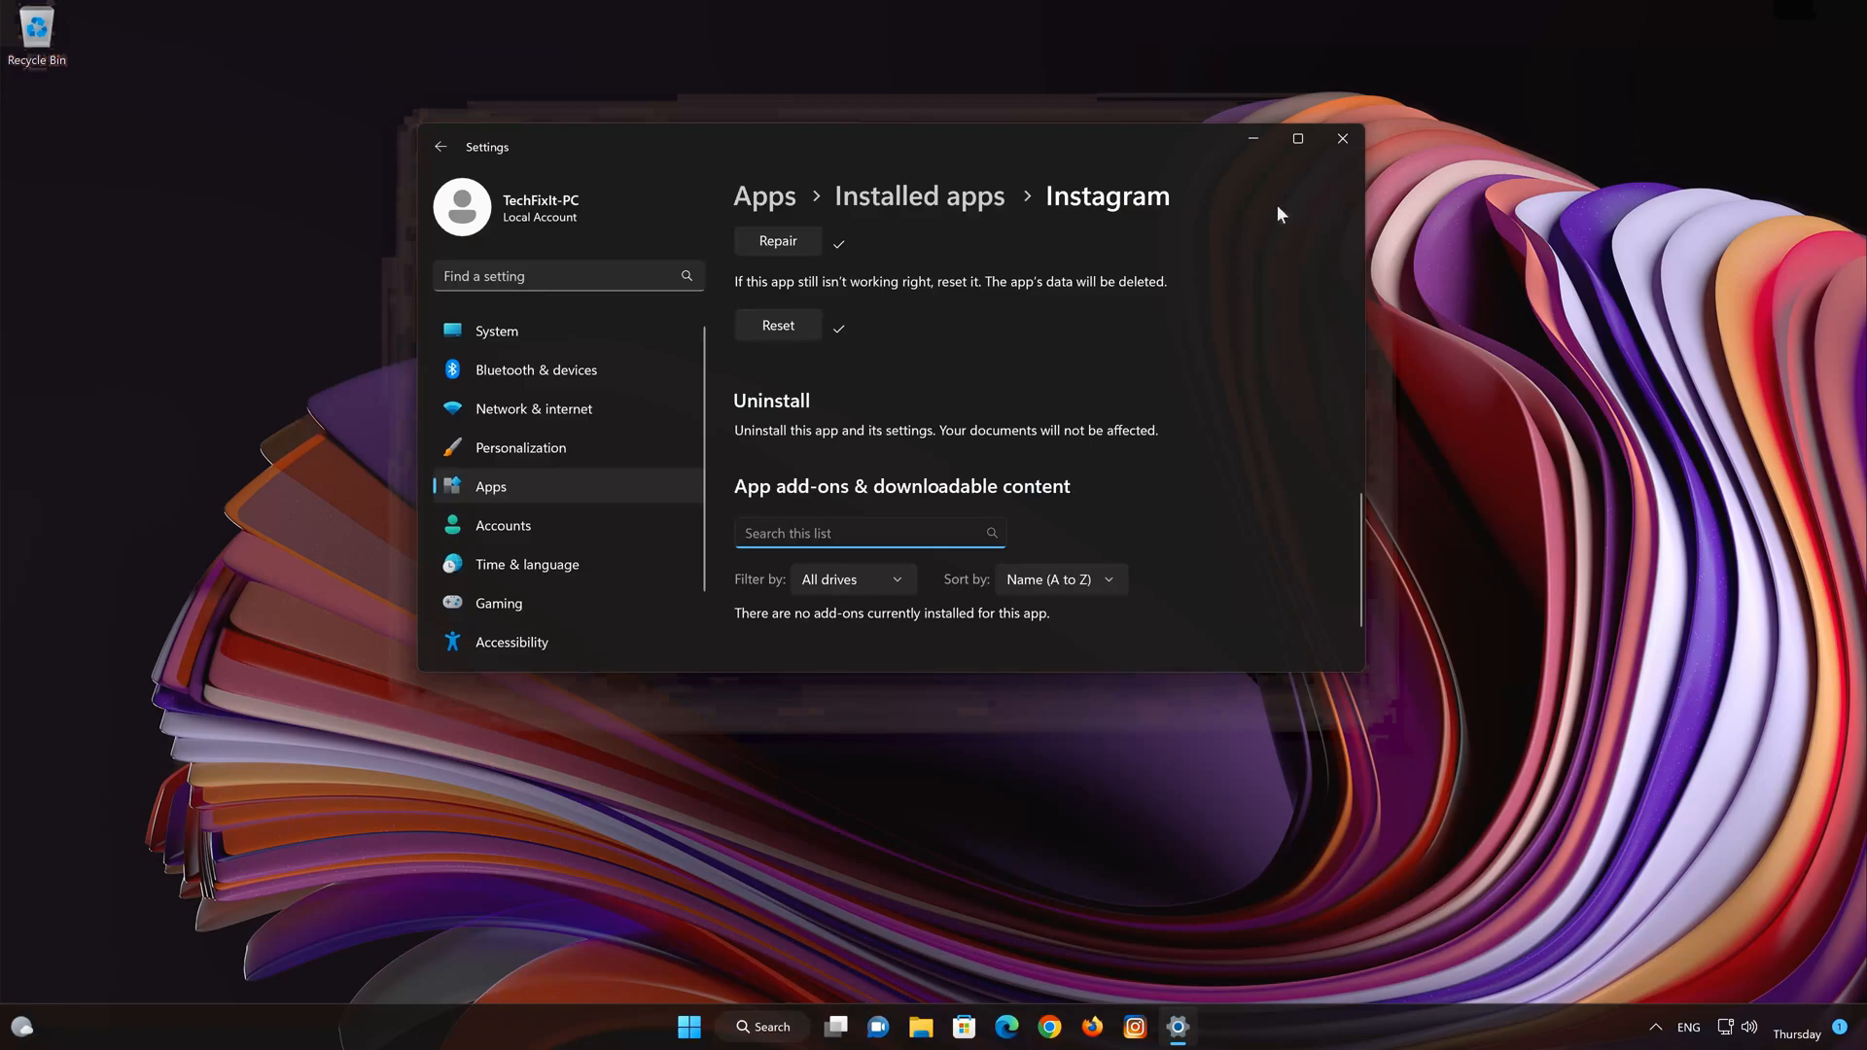
mouse_move(1344, 138)
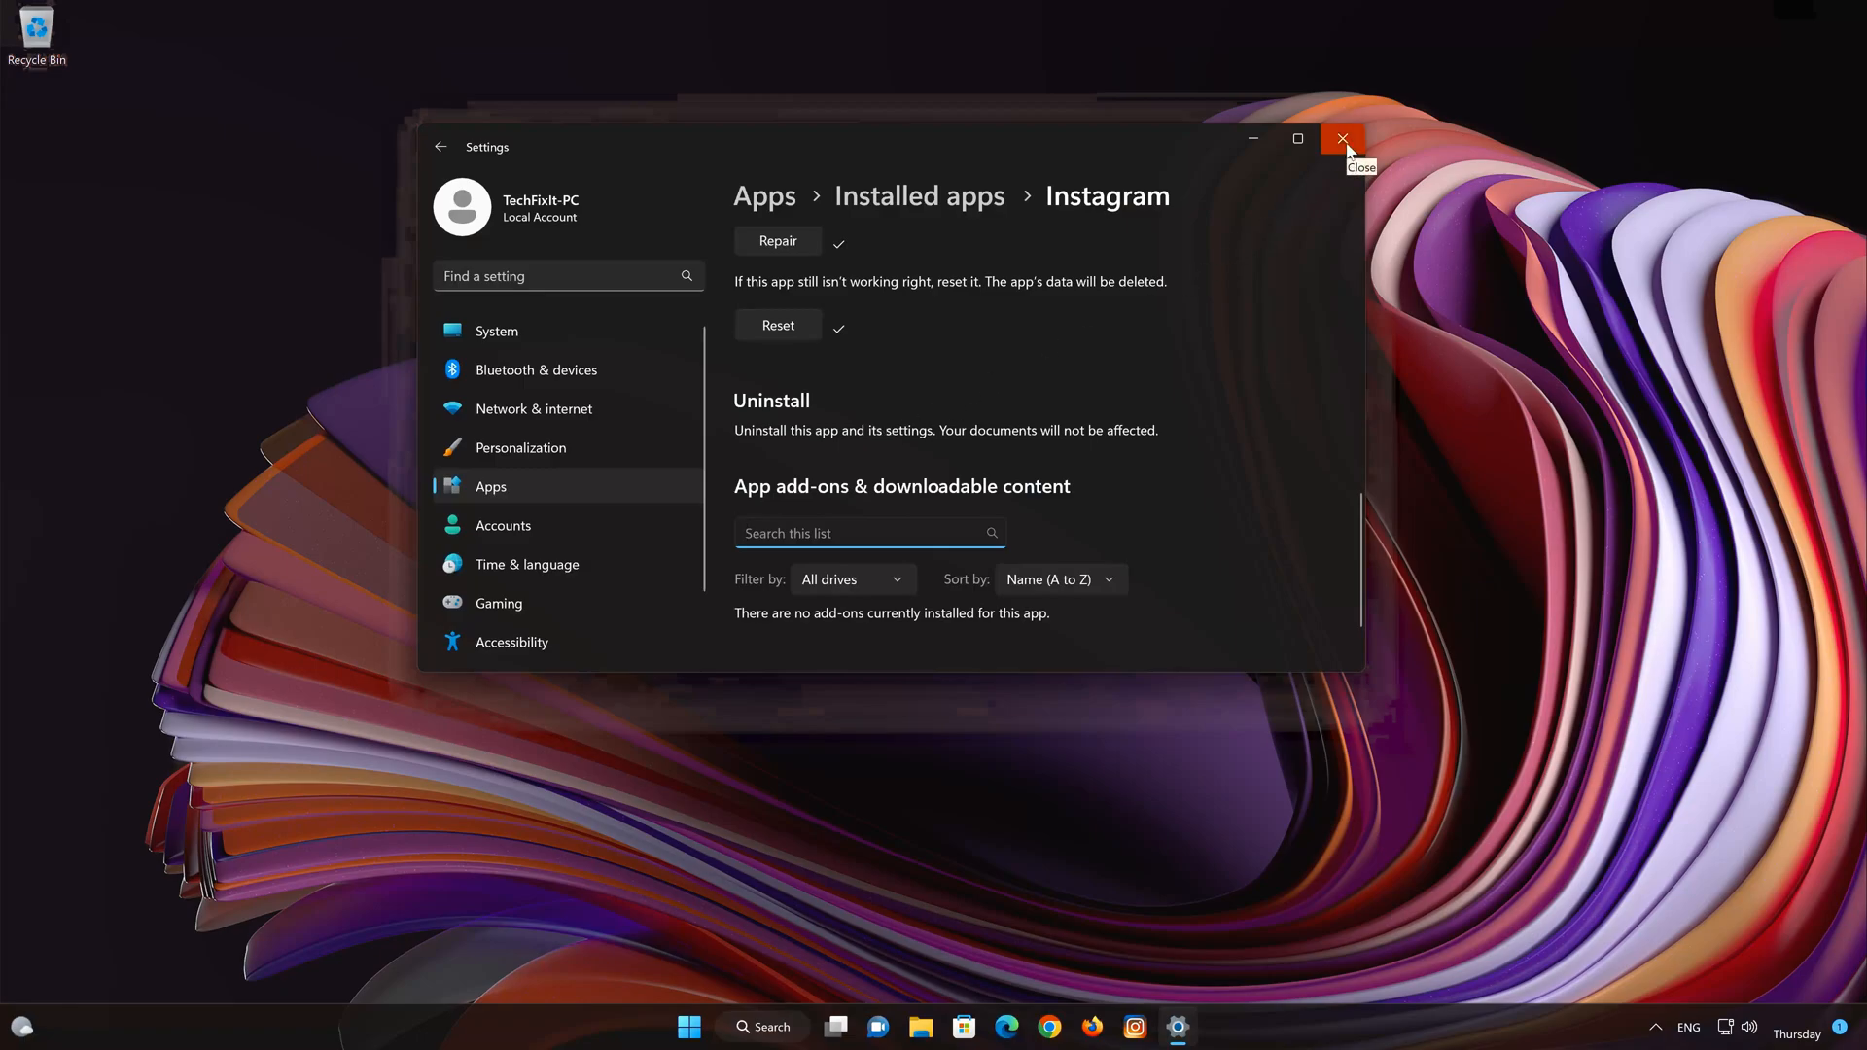
left_click(1344, 140)
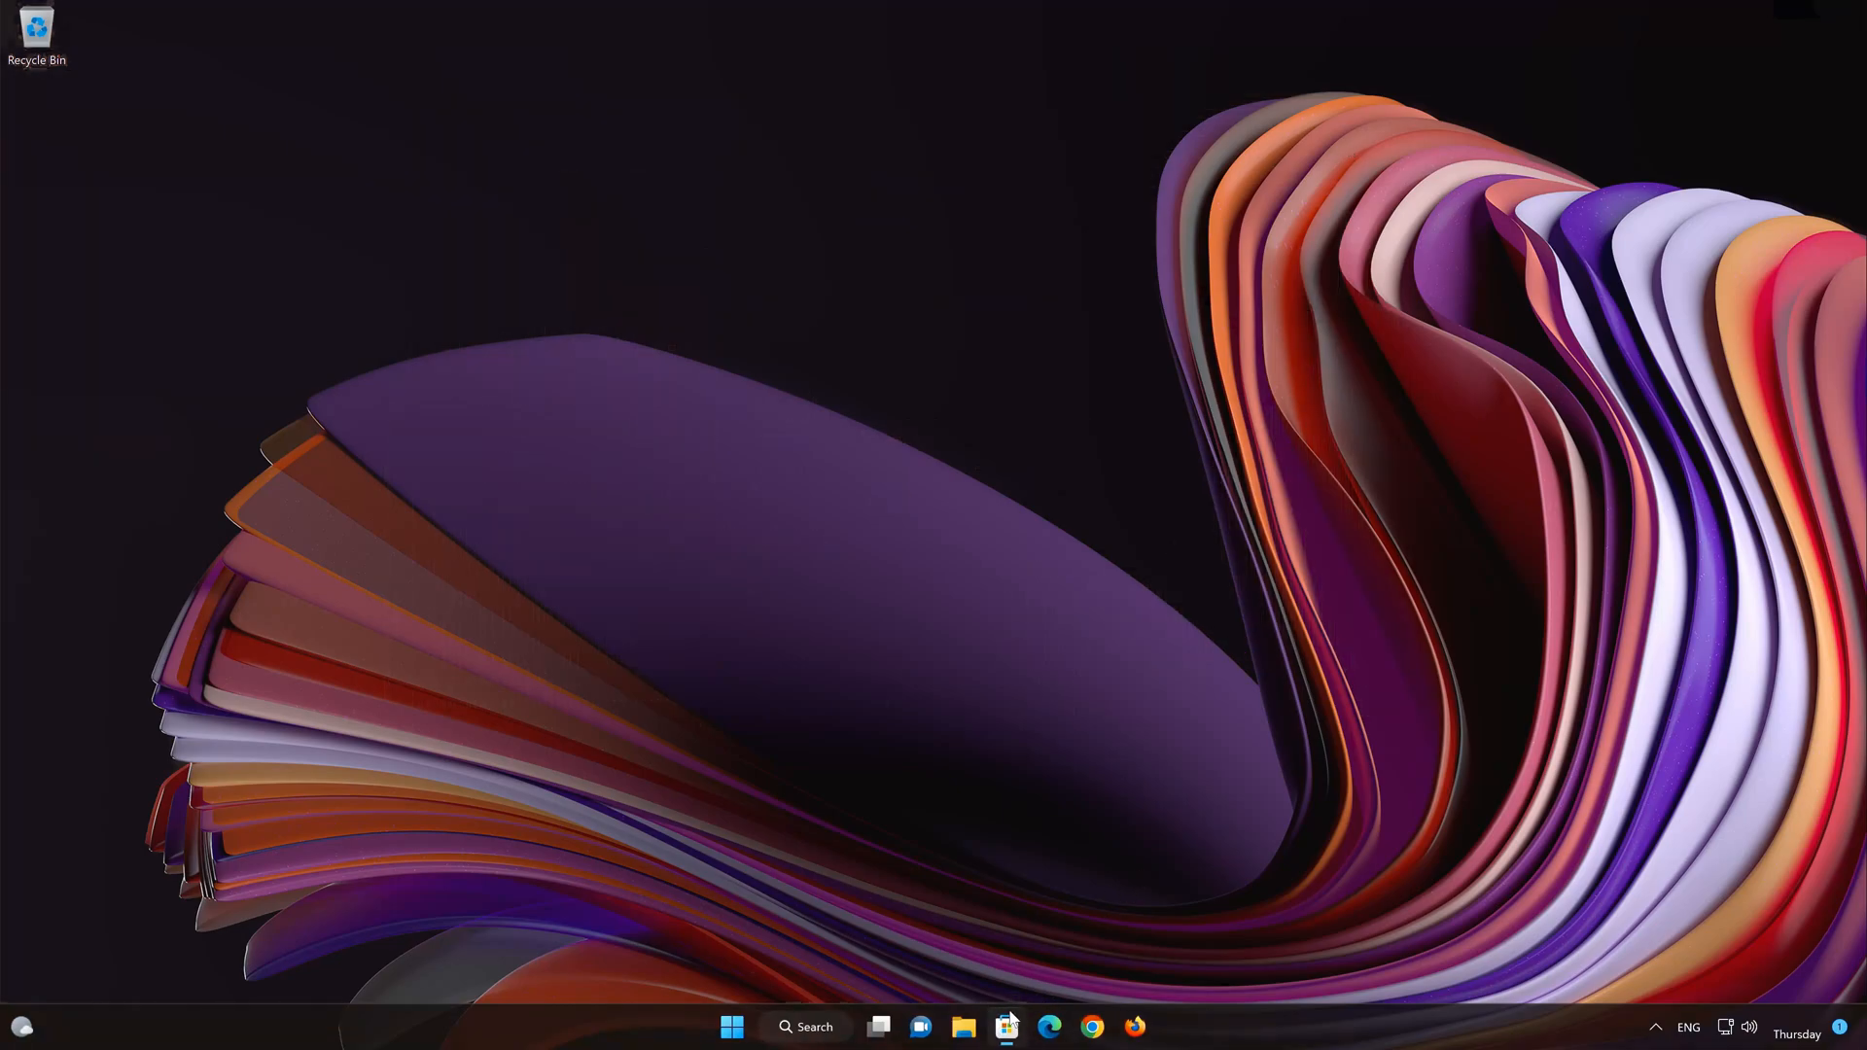
Step: Search Microsoft Store for 'instagram' and bring up the Instagram app page
left_click(1006, 1027)
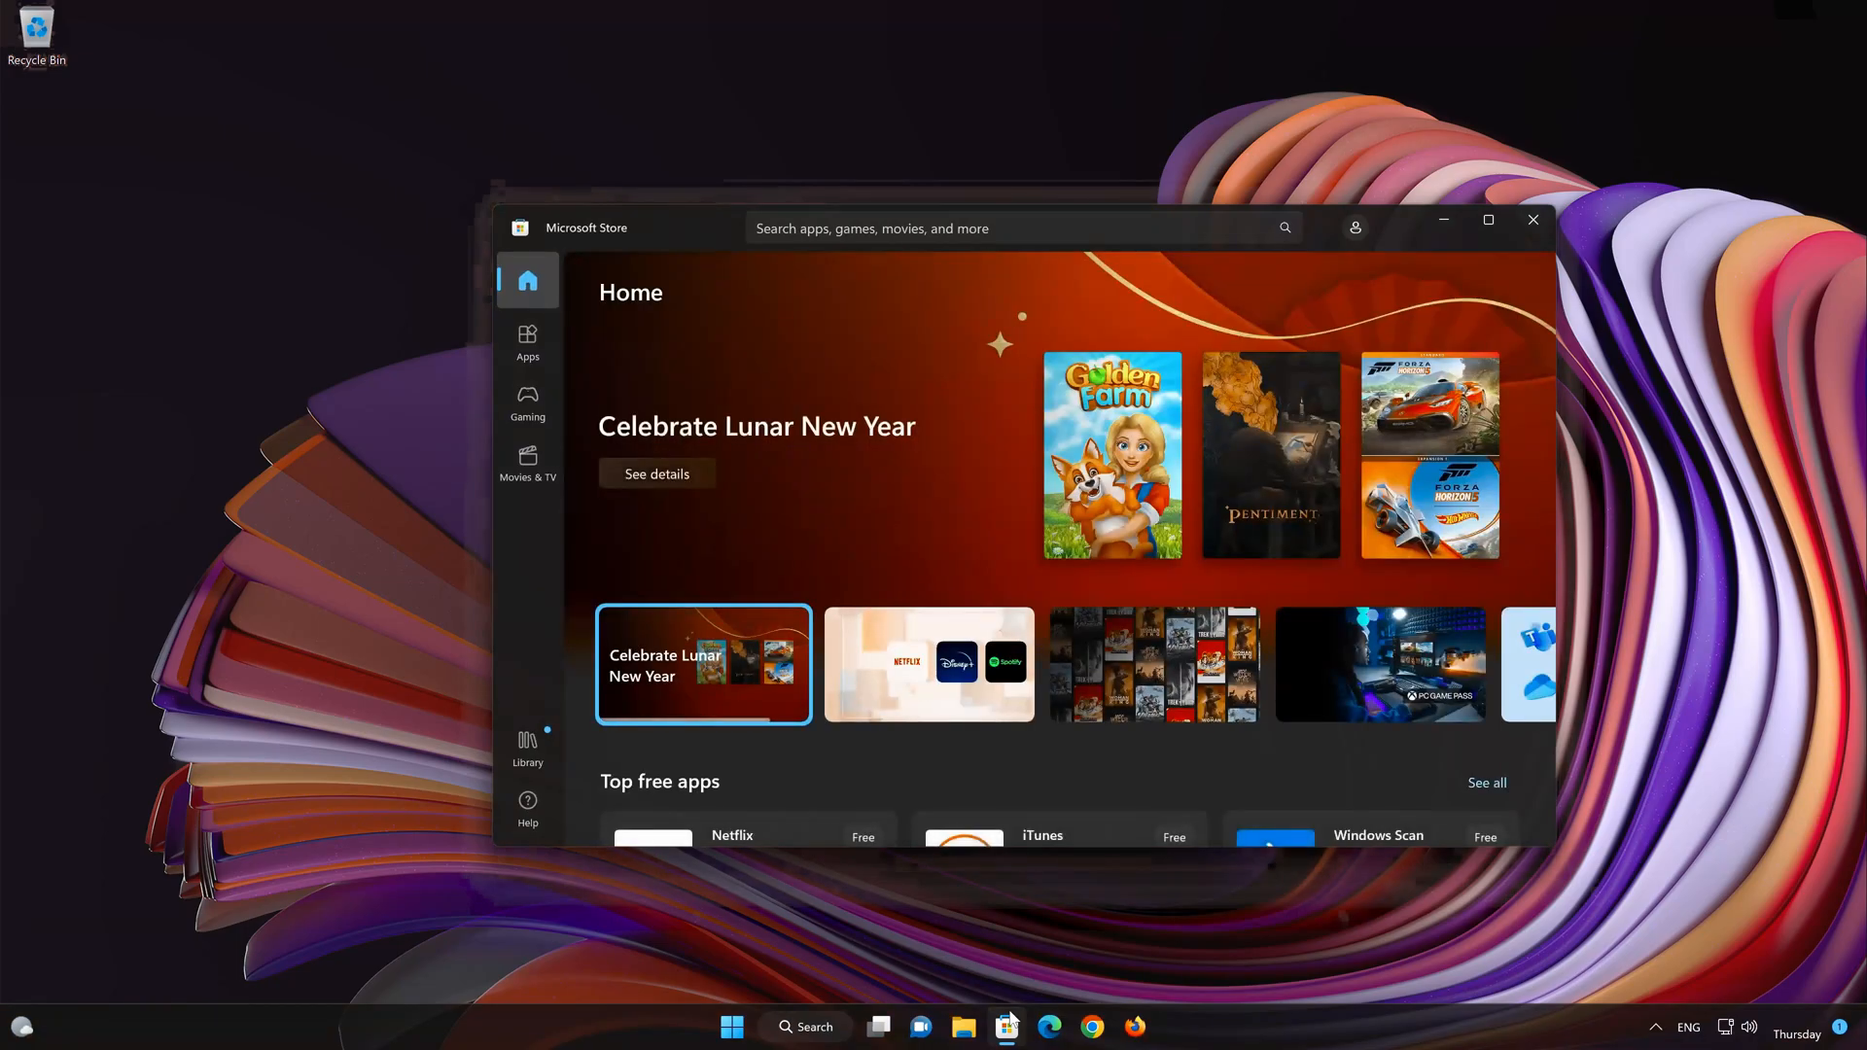
left_click(1011, 227)
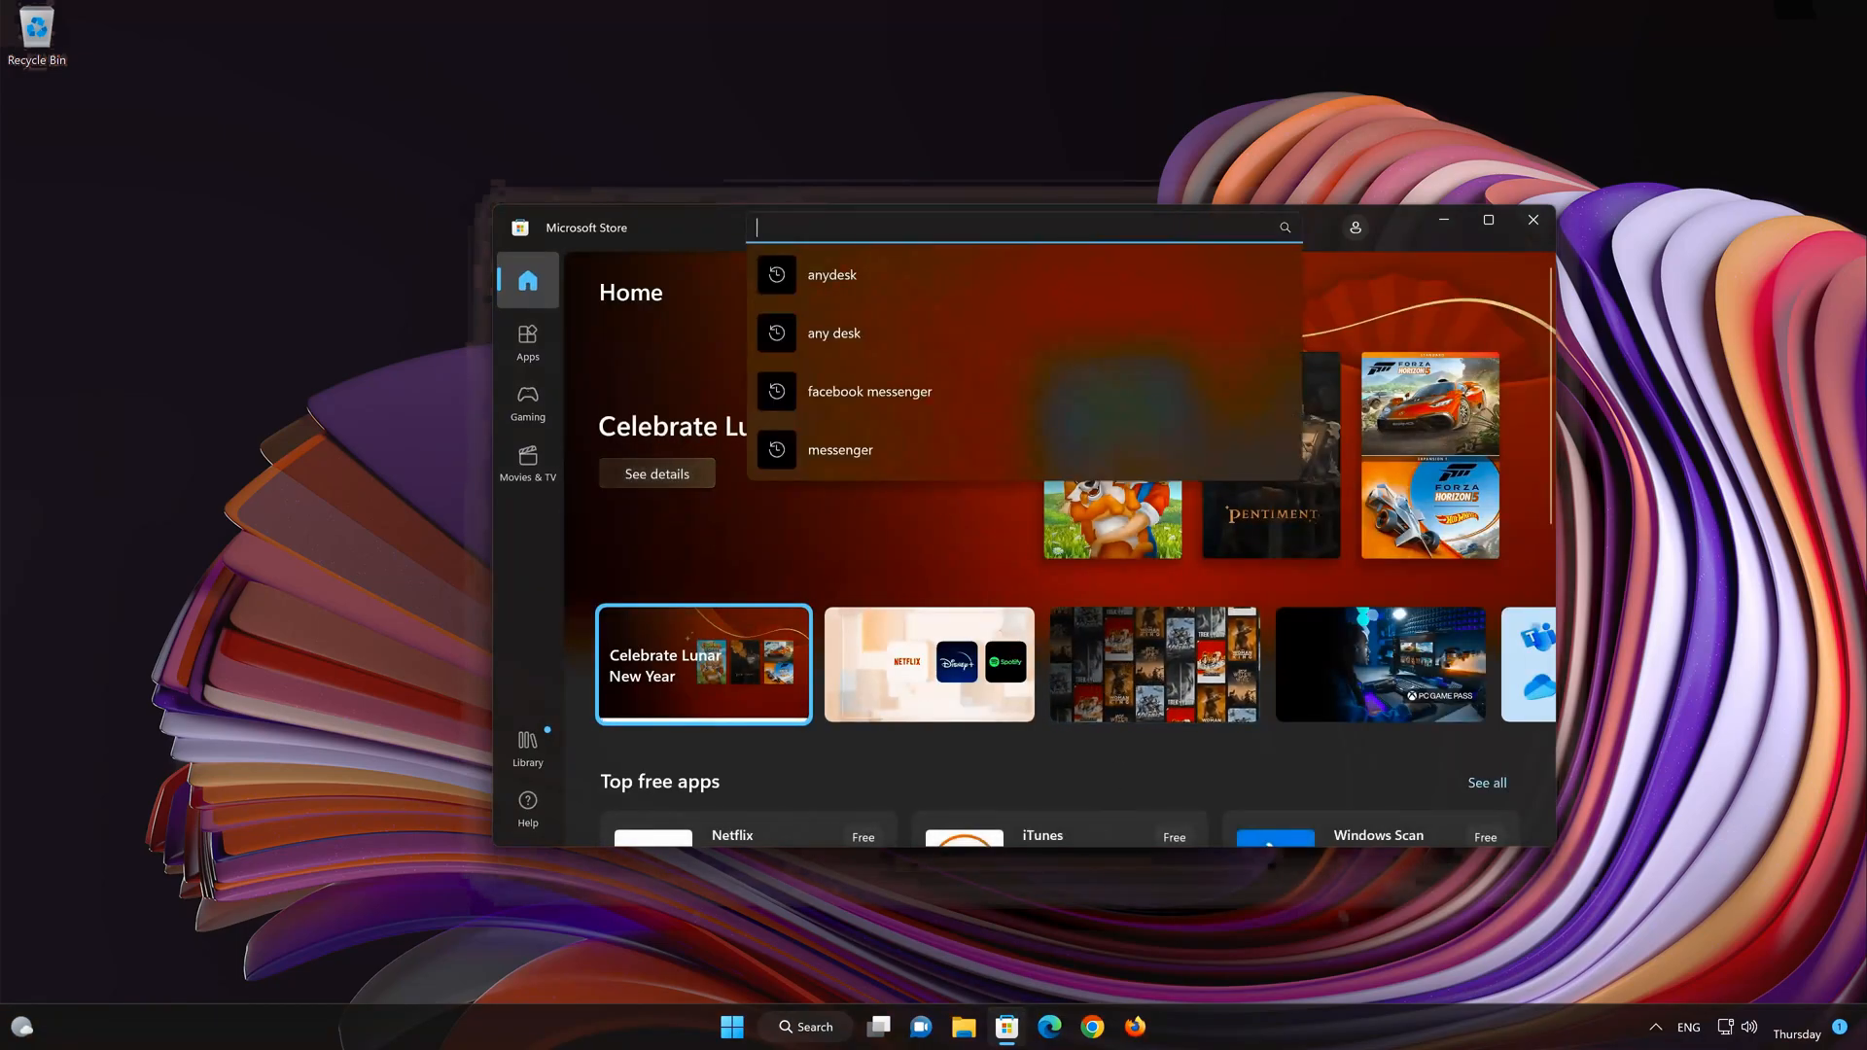
type("instagram")
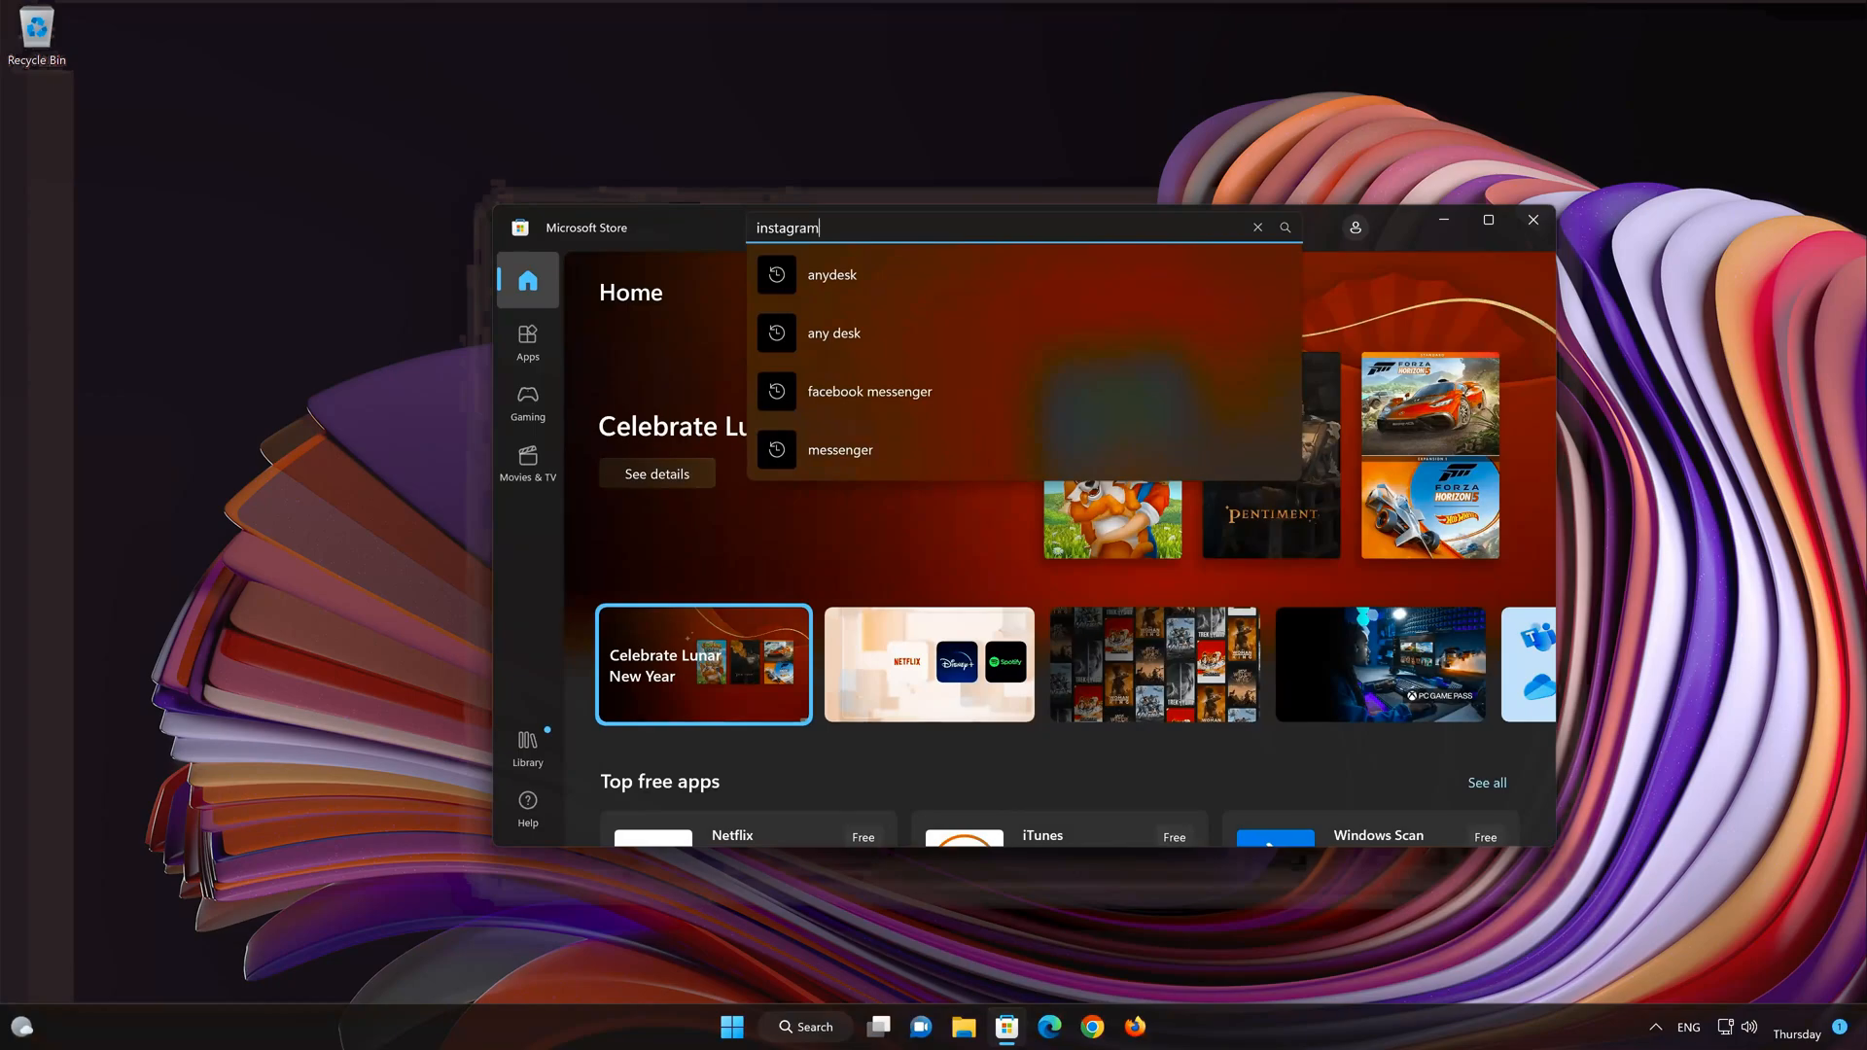
type("instagram")
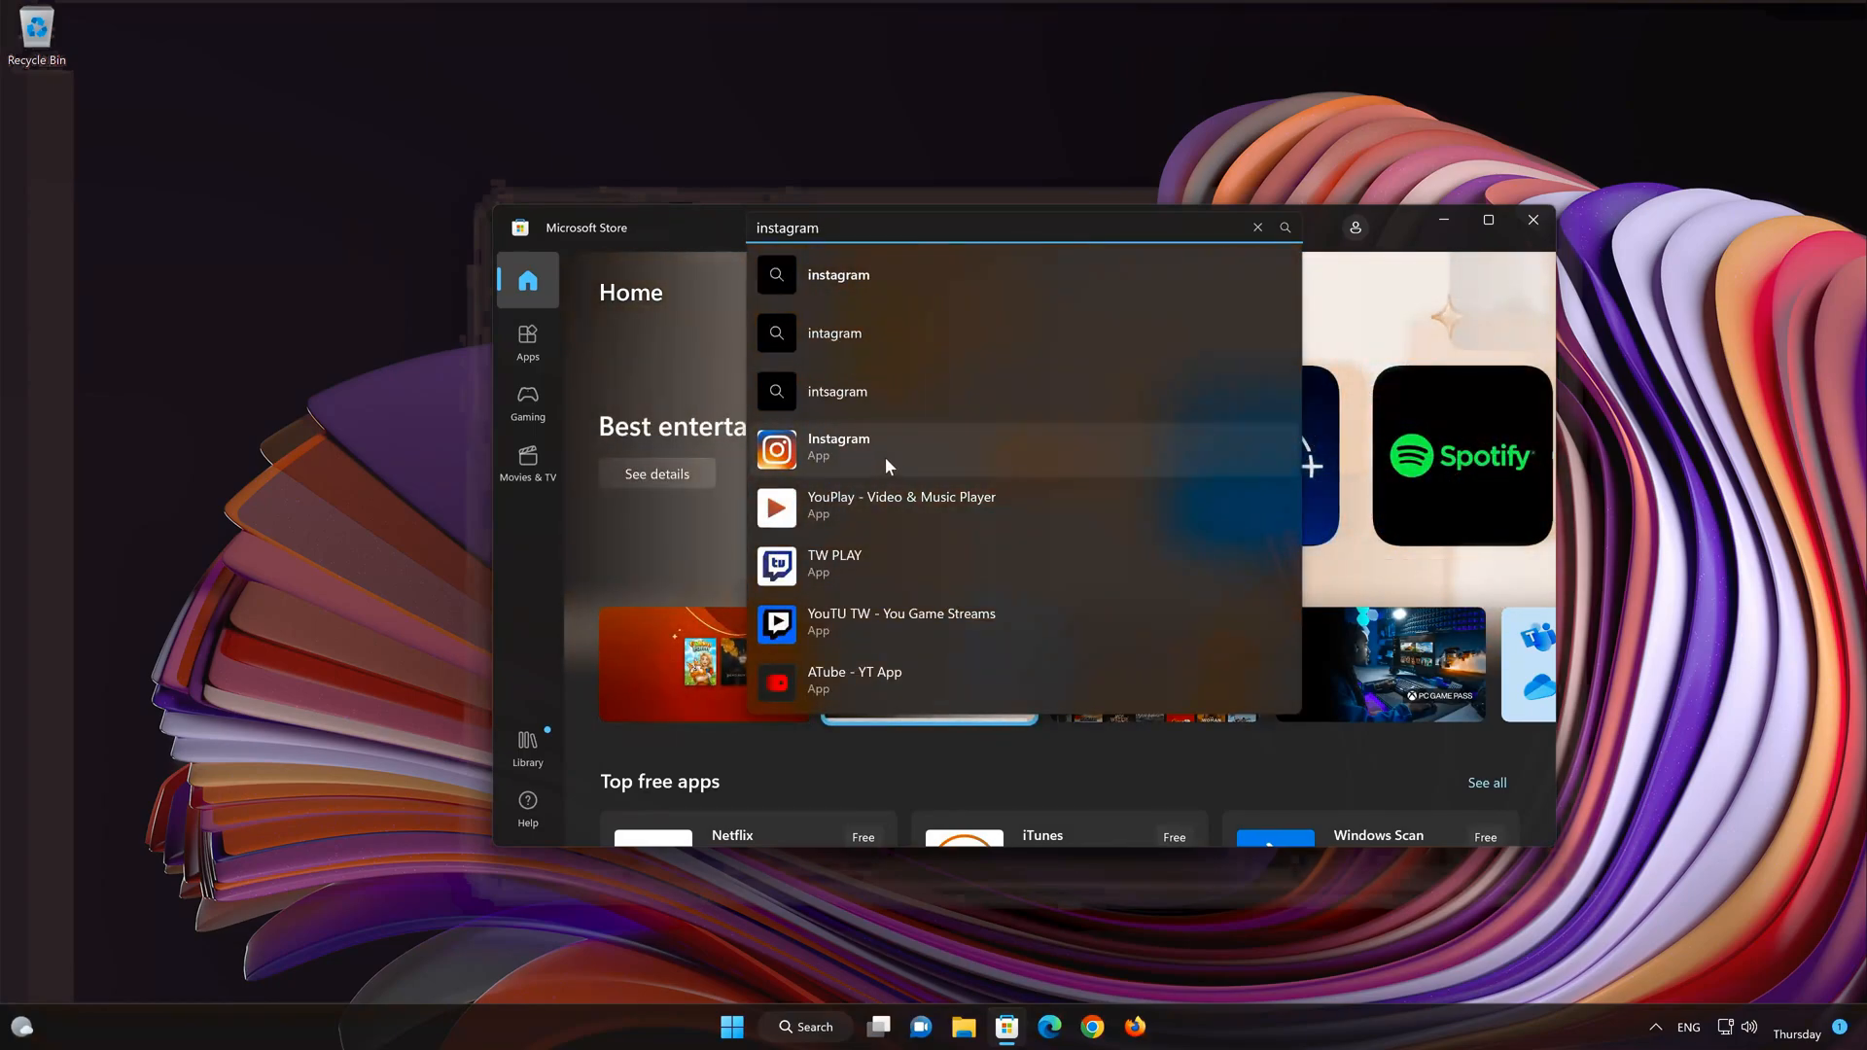
left_click(838, 448)
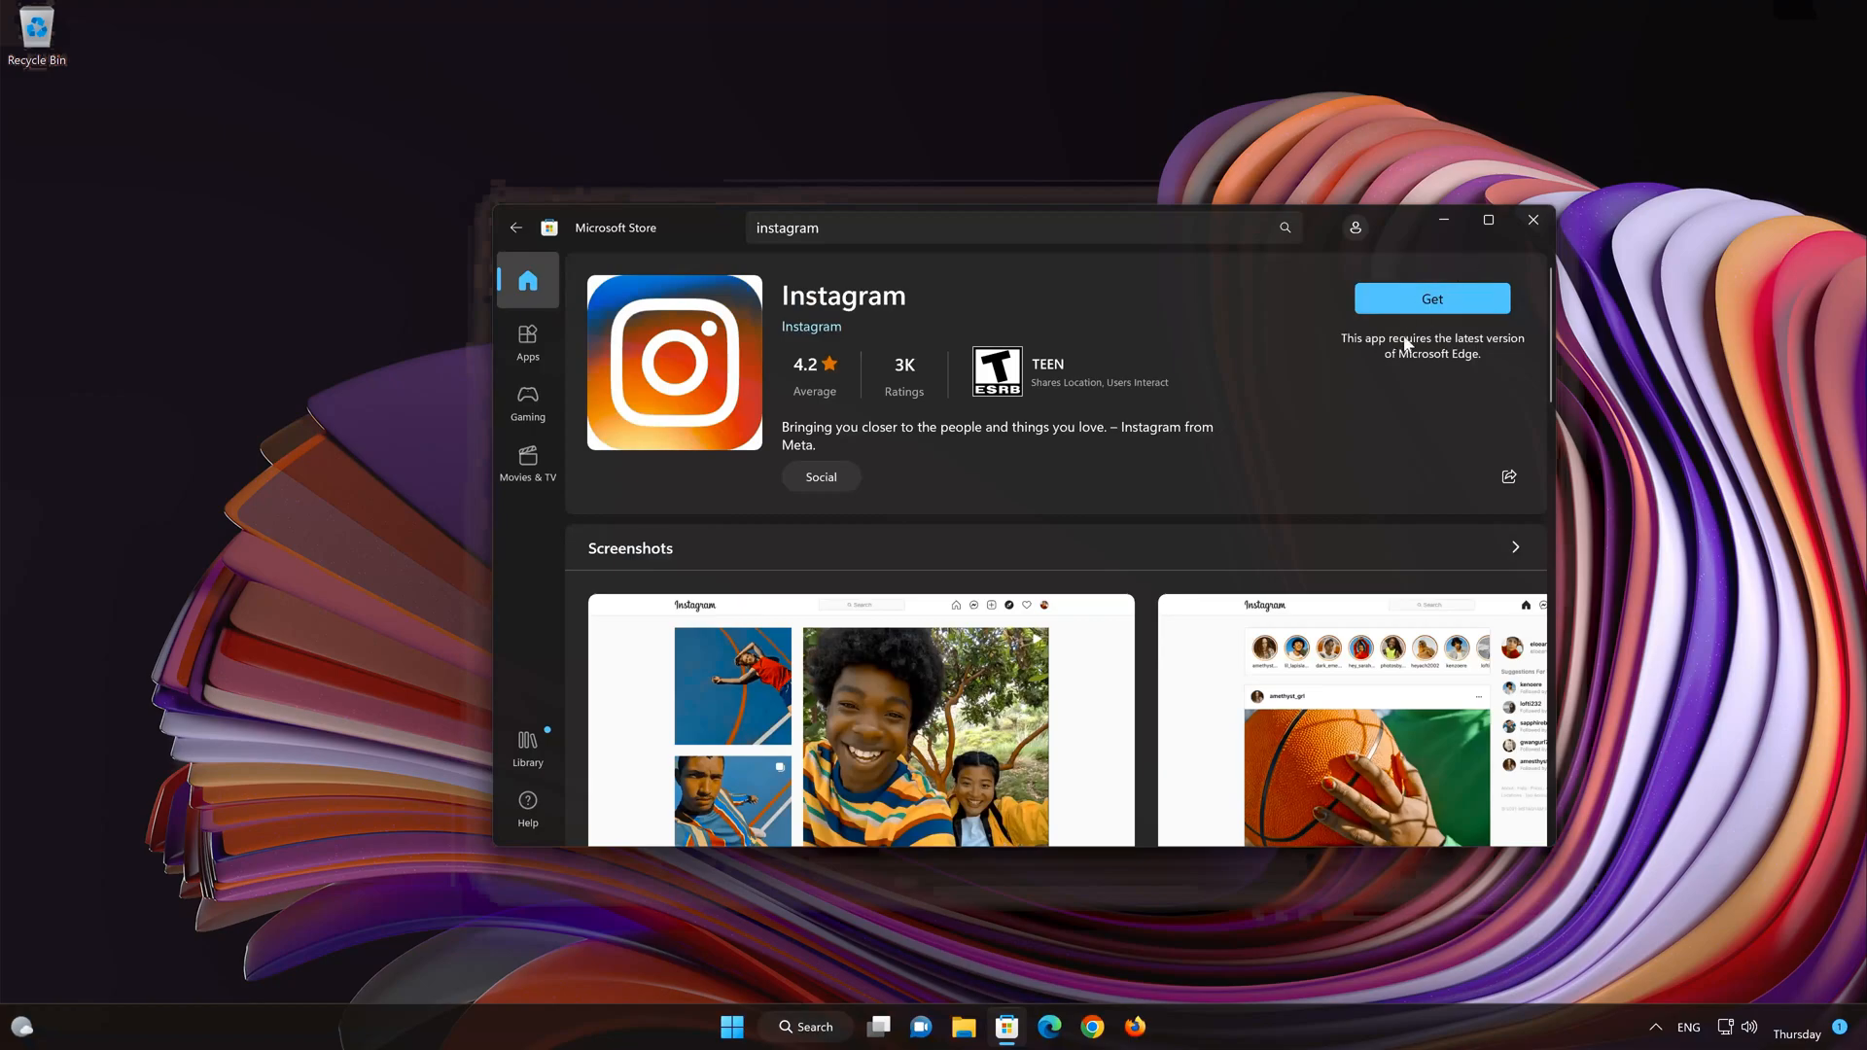
Step: Install Instagram with Get, then launch the reinstalled app once downloaded
left_click(1432, 298)
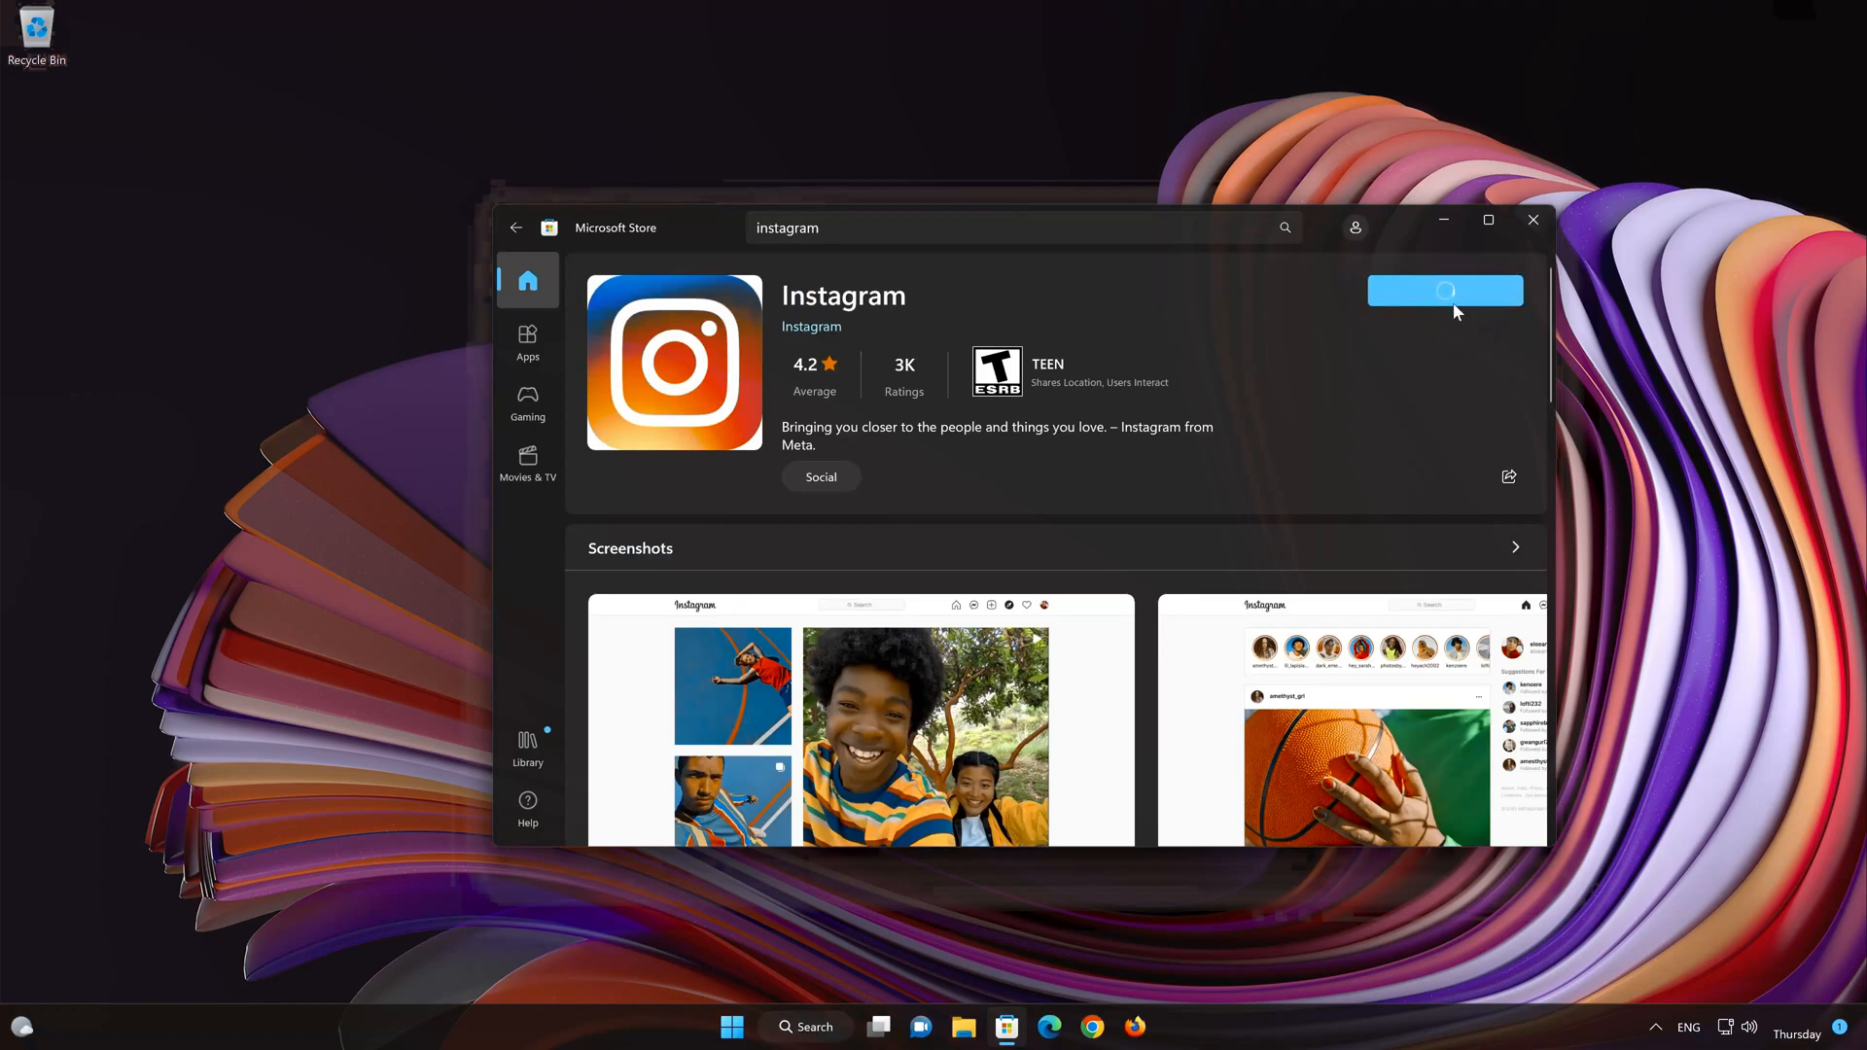
left_click(1445, 289)
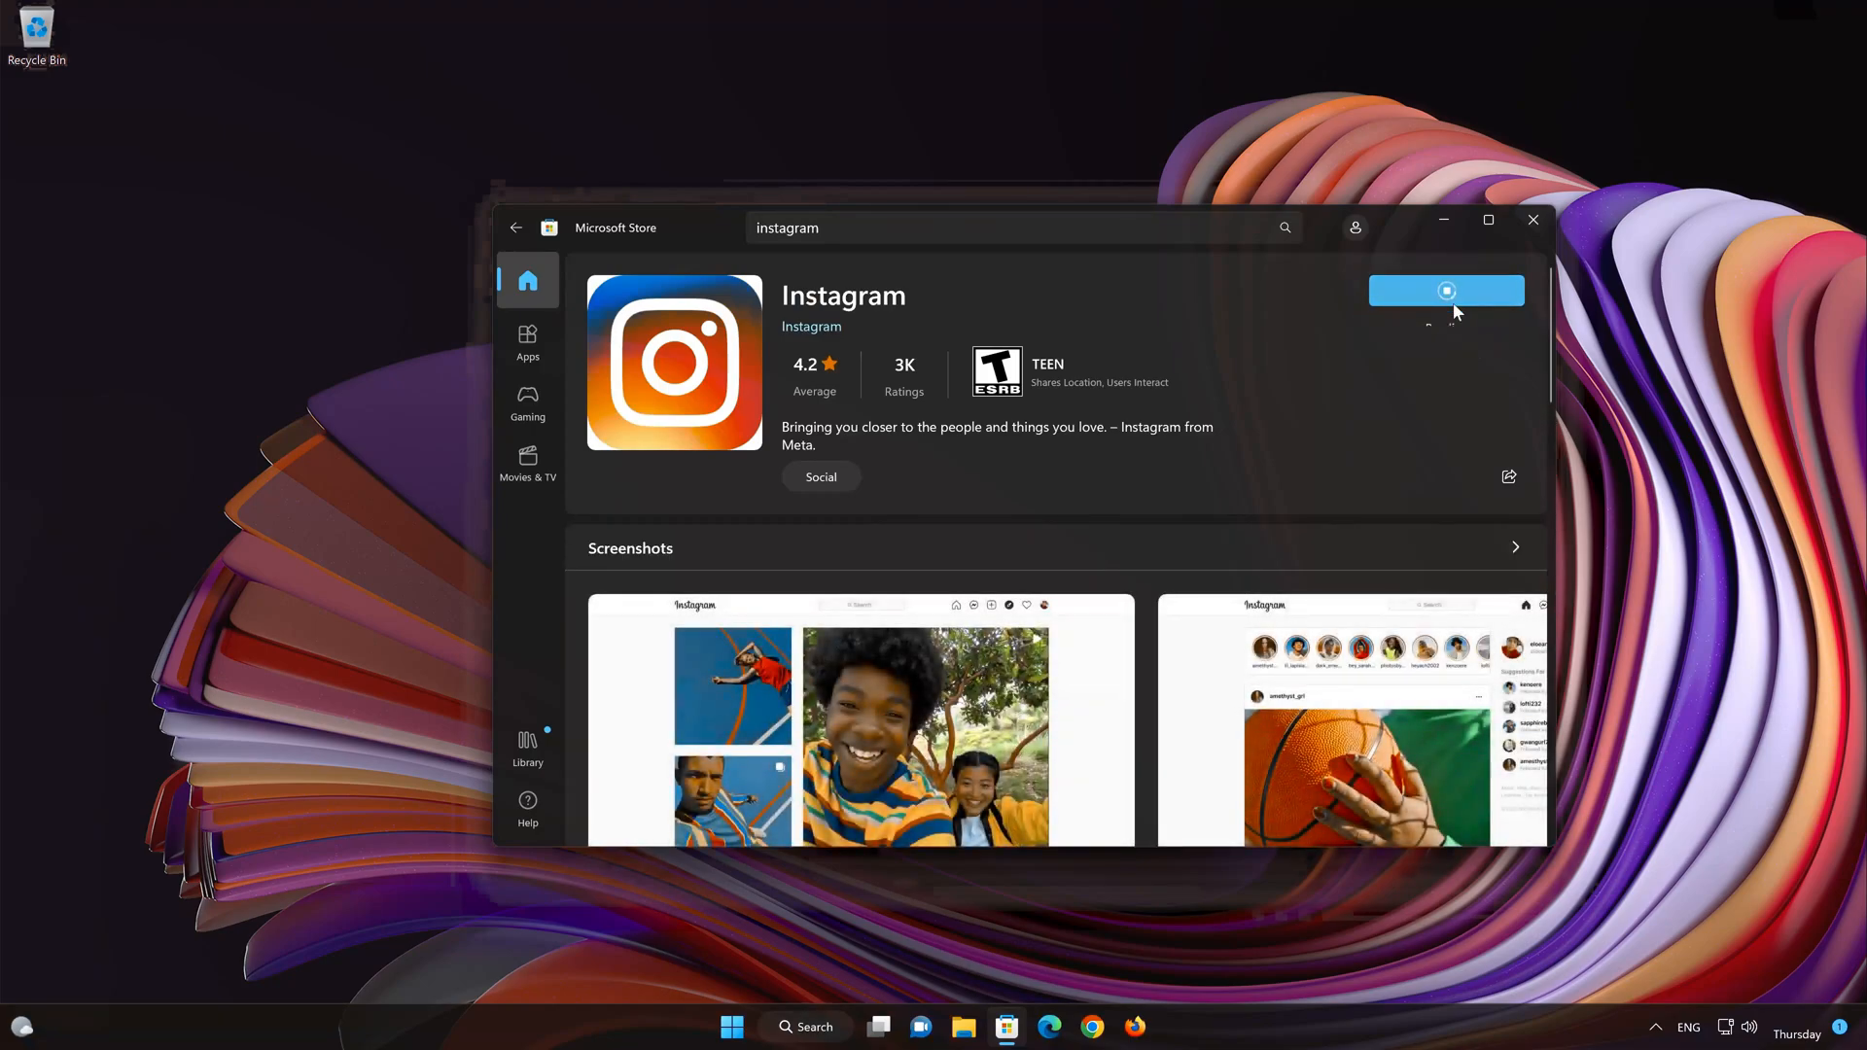
left_click(1445, 290)
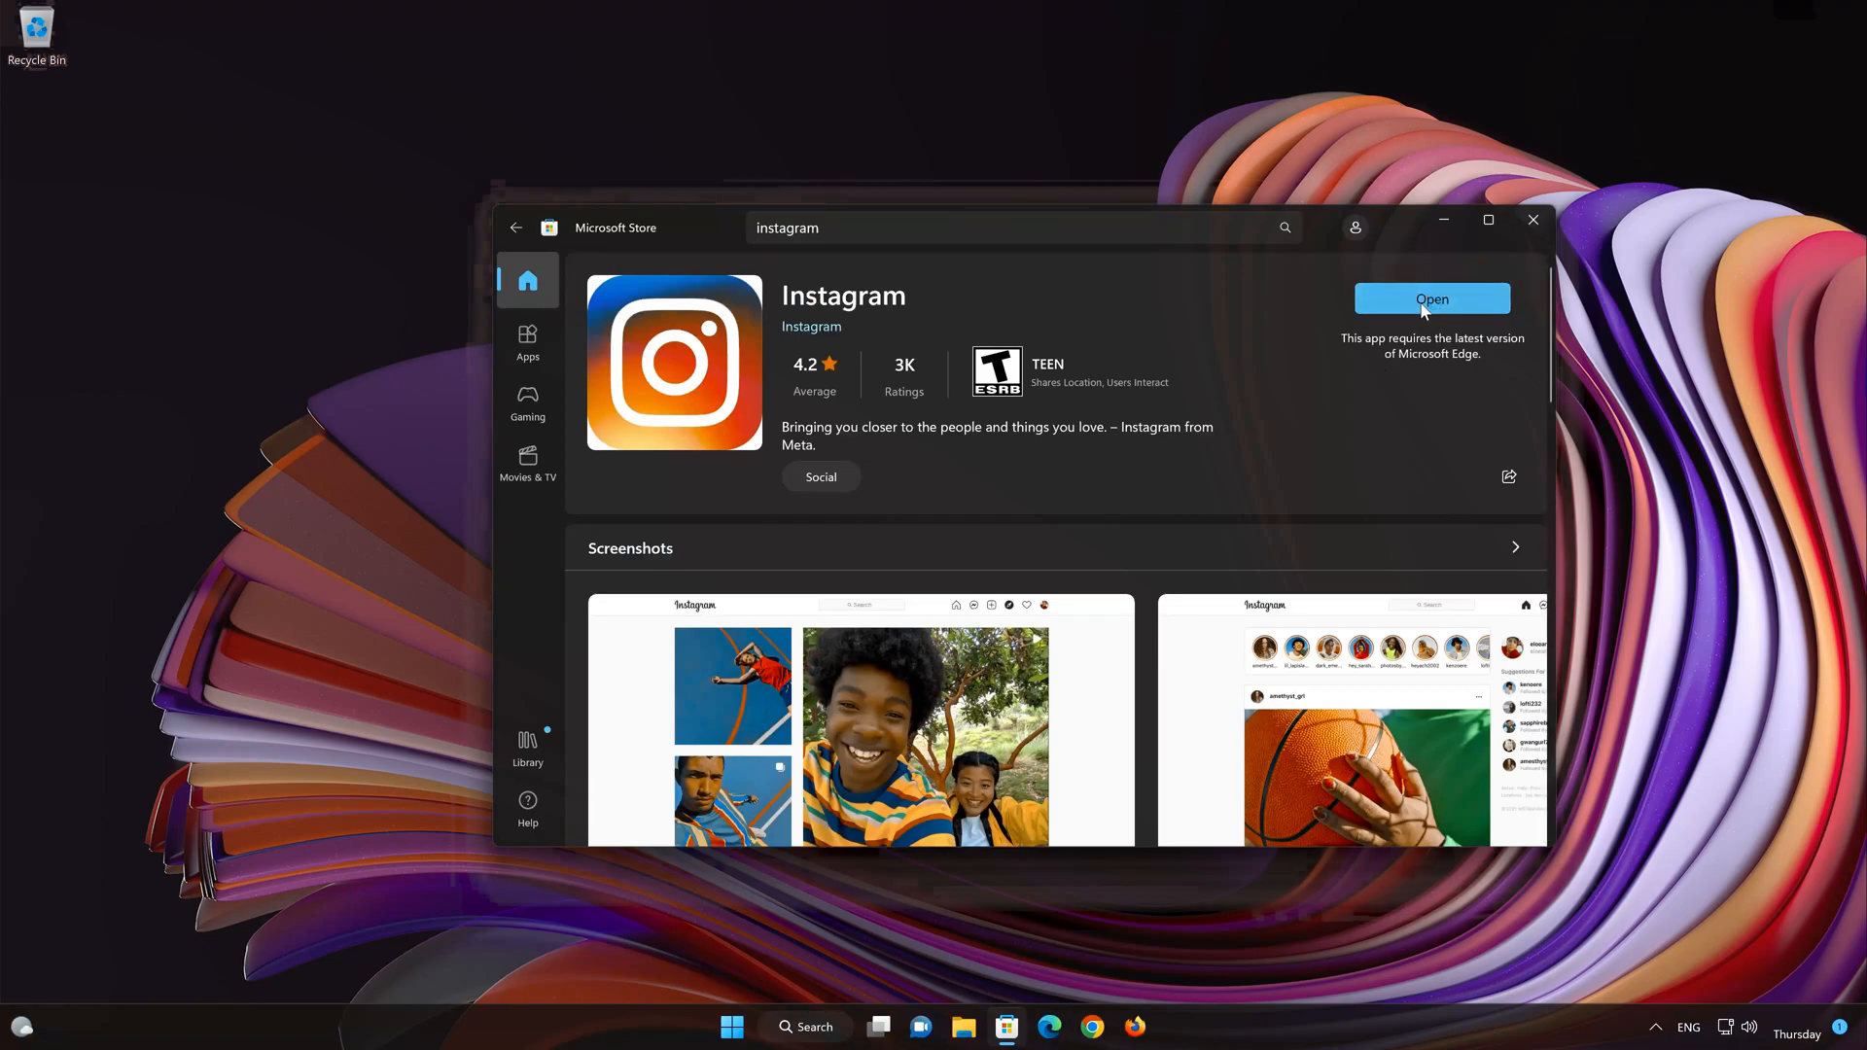
left_click(1432, 300)
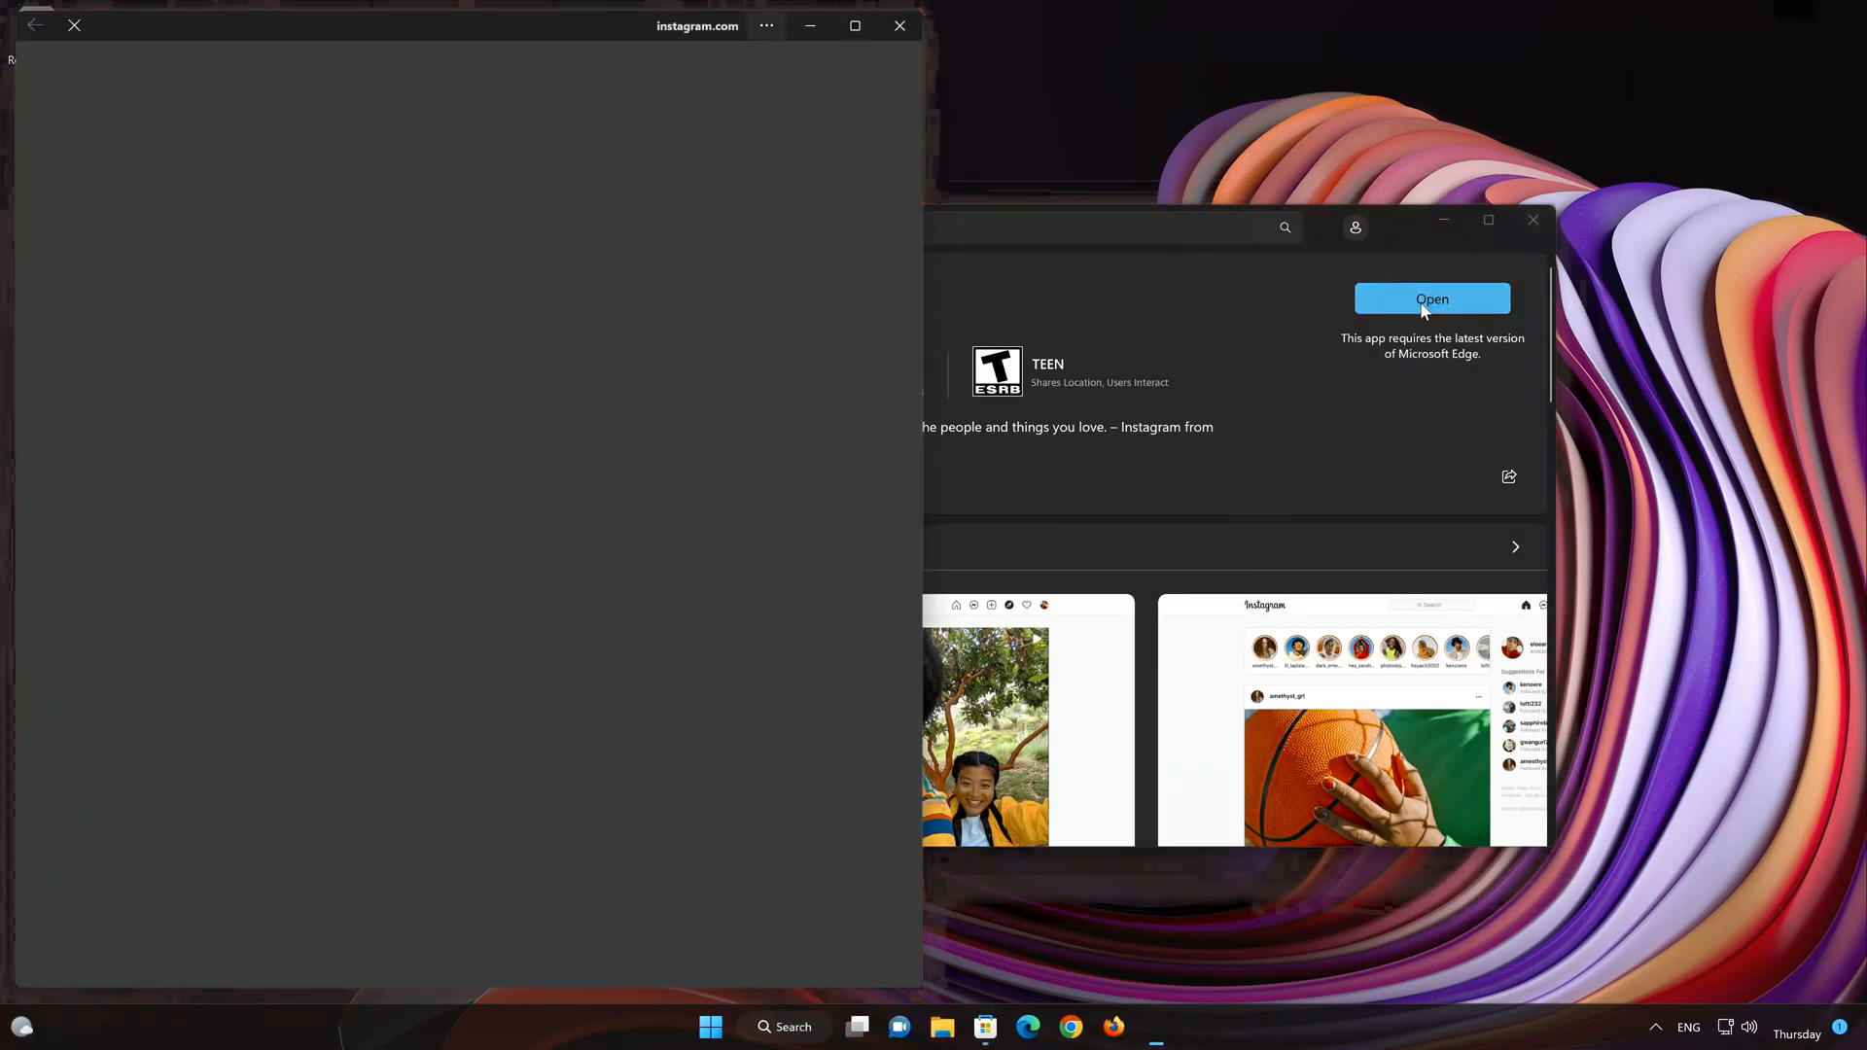